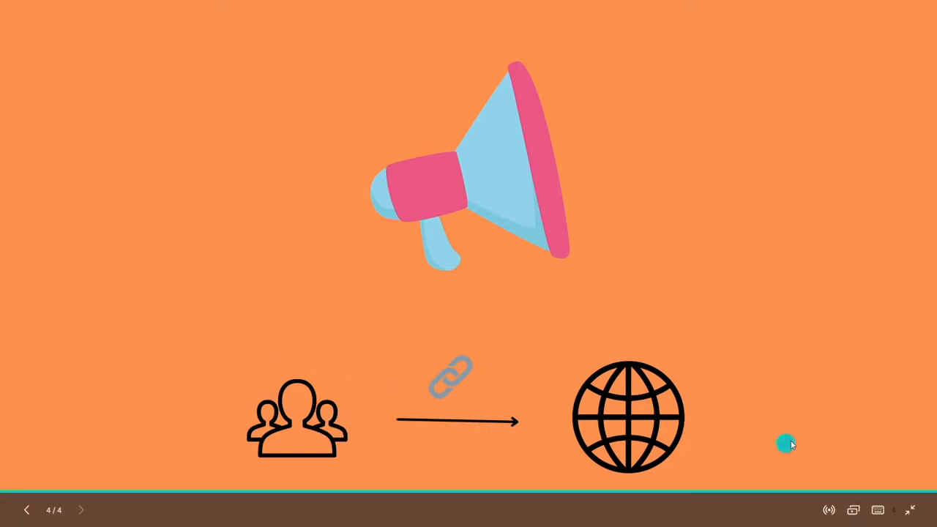
mouse_move(483, 407)
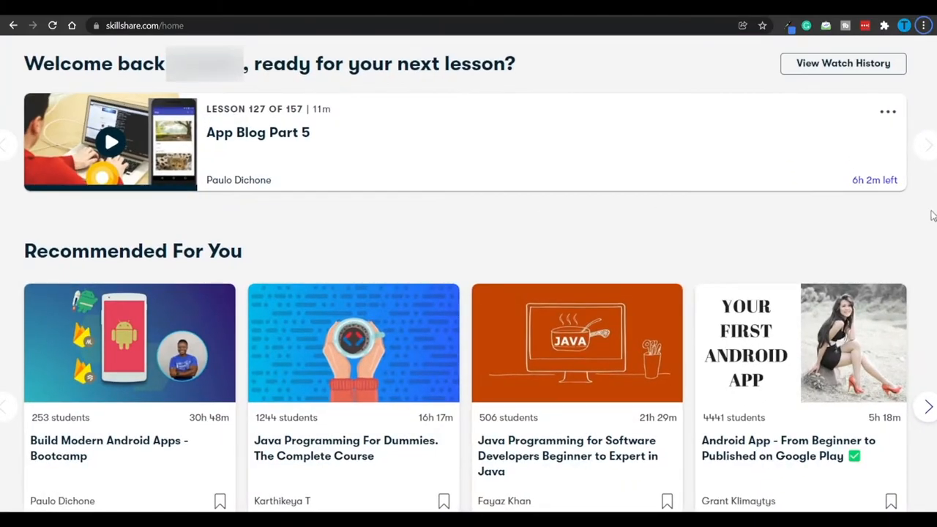
scroll(down, 3)
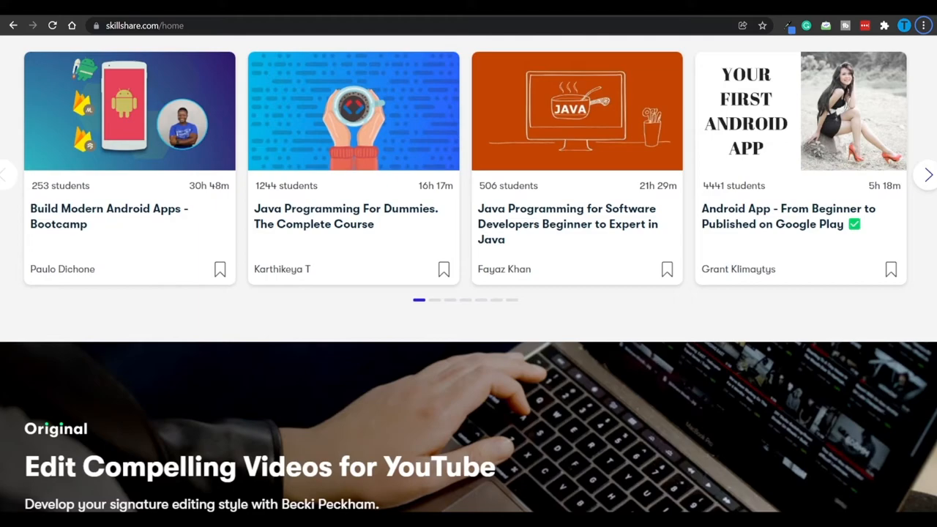
scroll(up, 3)
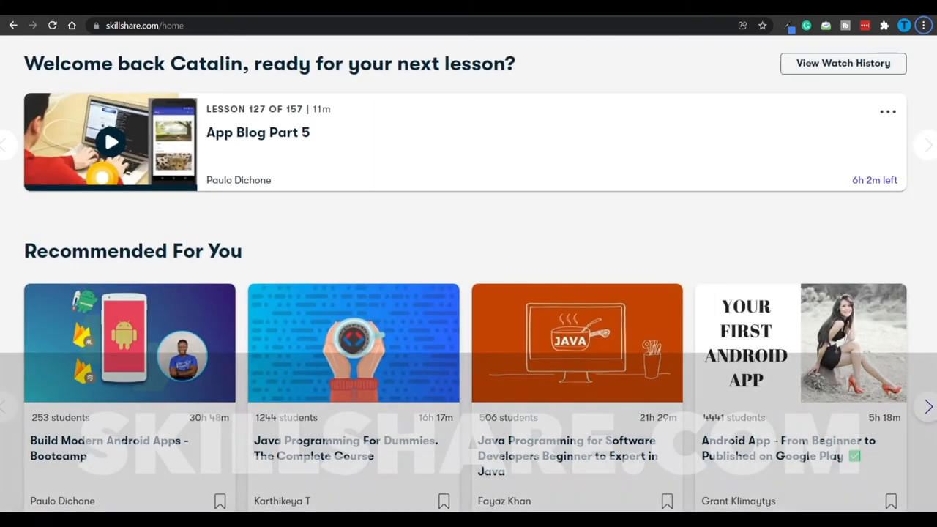
scroll(down, 3)
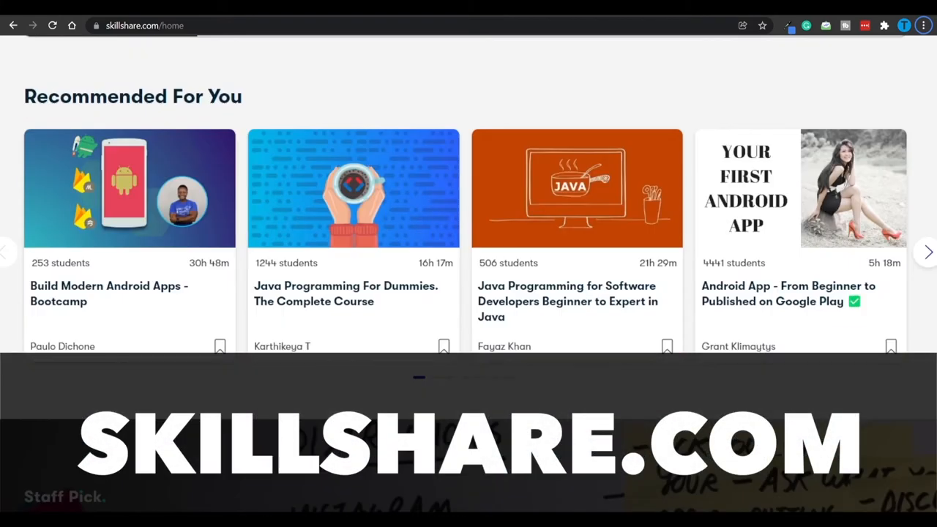
scroll(up, 3)
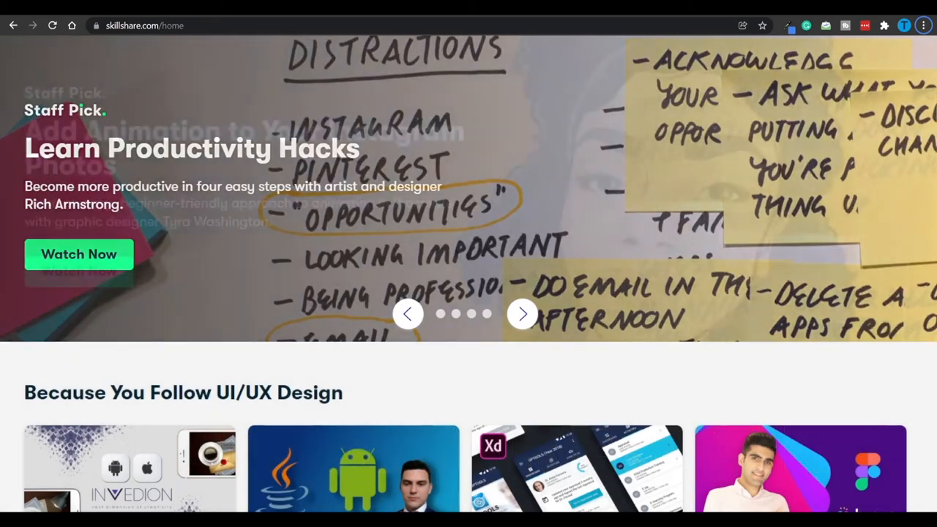
scroll(down, 3)
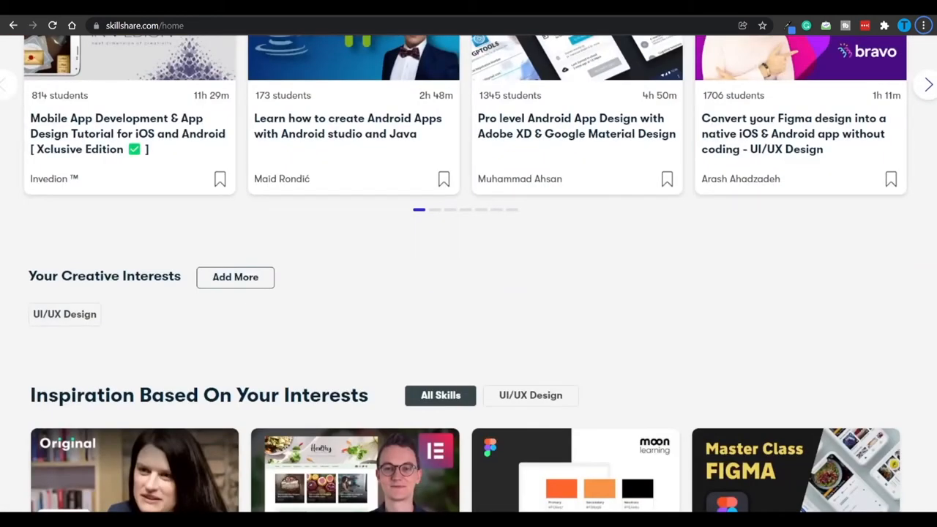
scroll(down, 3)
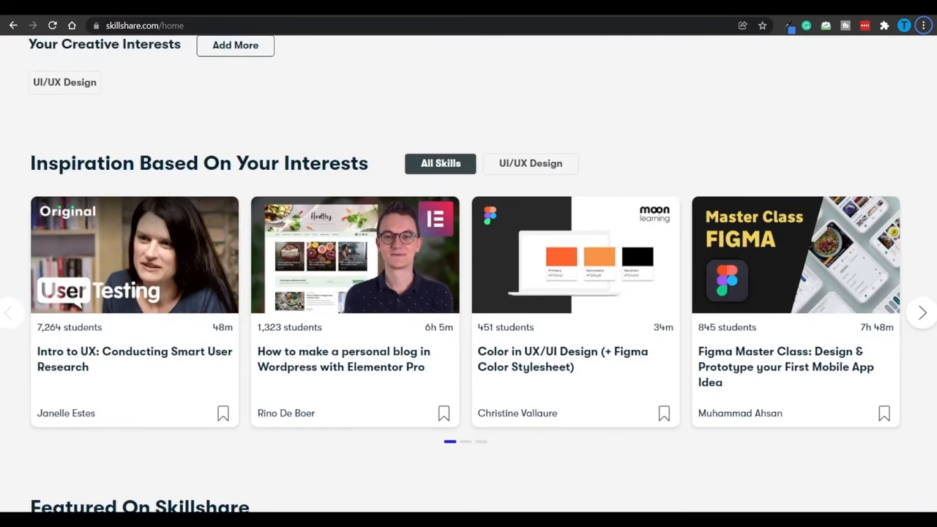
scroll(down, 3)
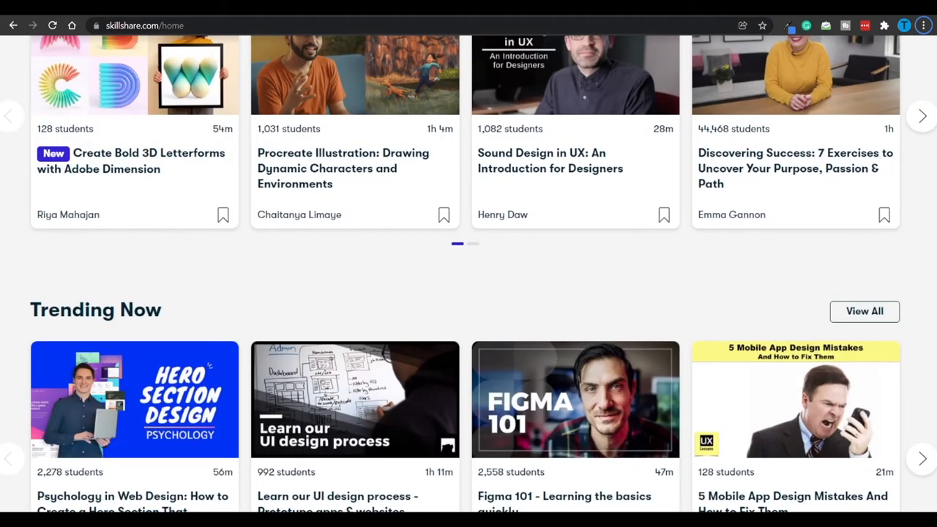
scroll(down, 3)
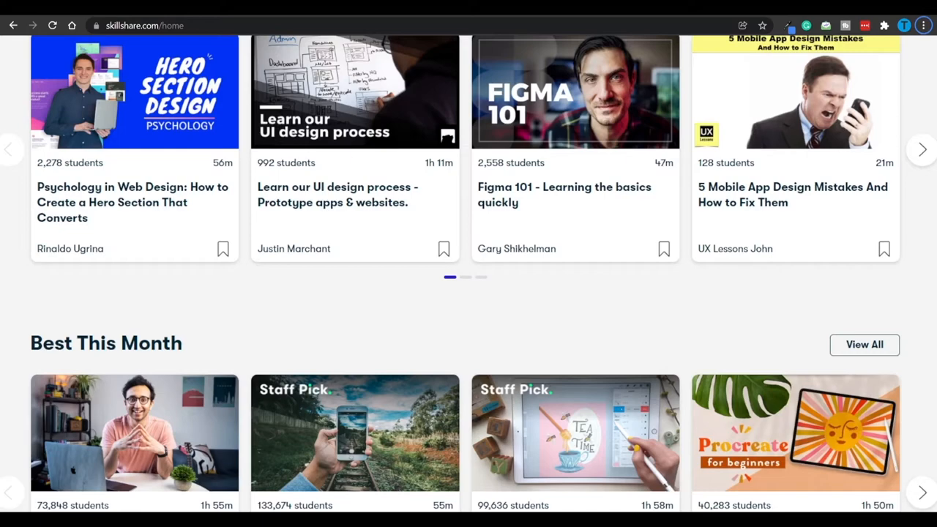
scroll(down, 3)
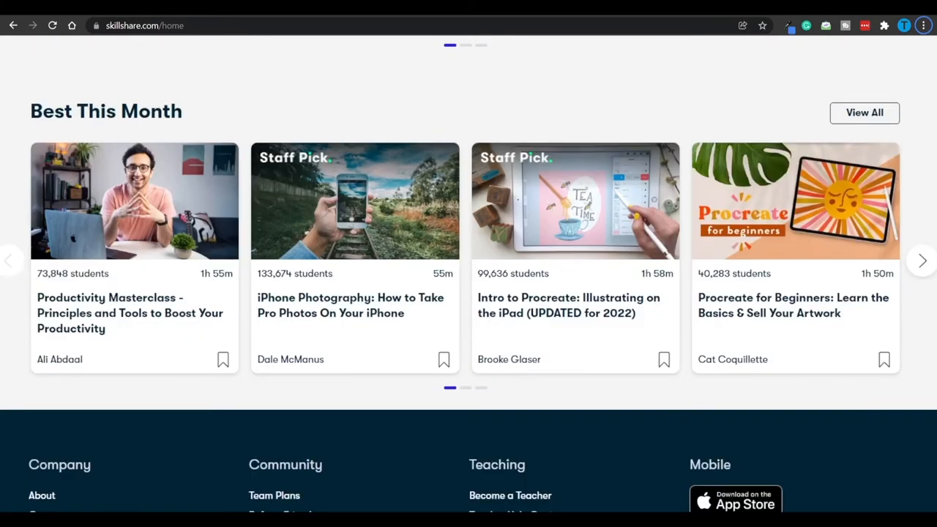
scroll(down, 3)
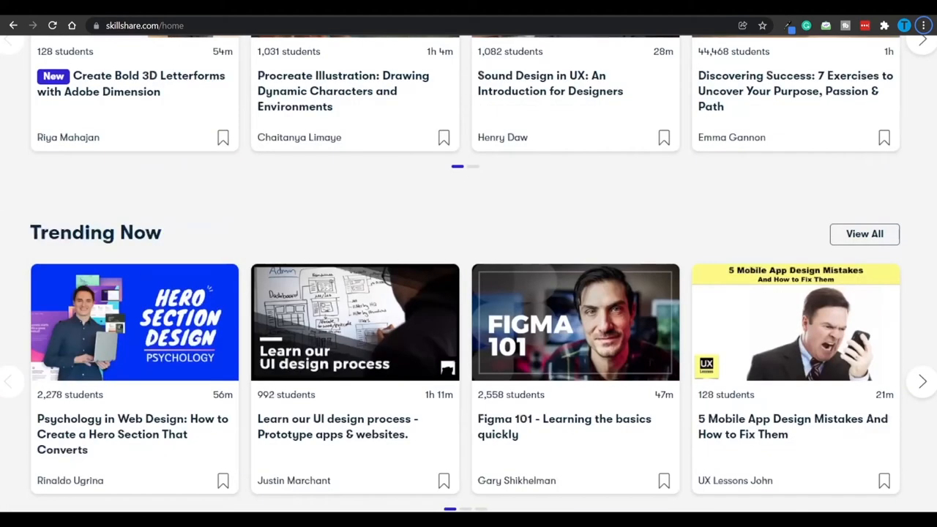
scroll(up, 3)
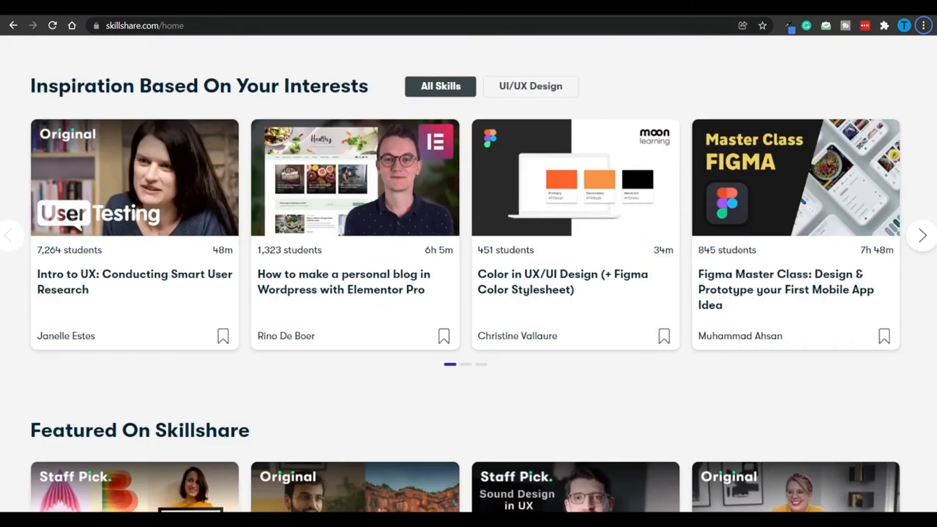
scroll(down, 3)
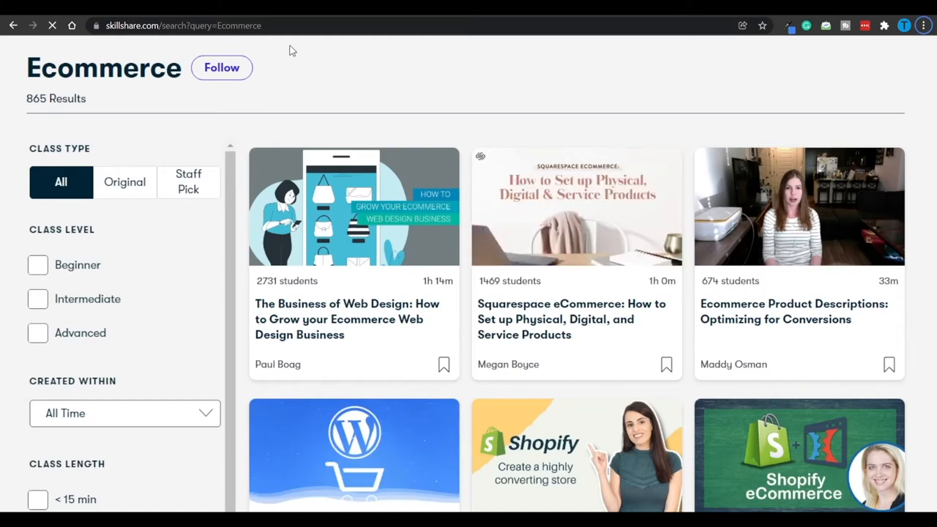
mouse_move(342, 52)
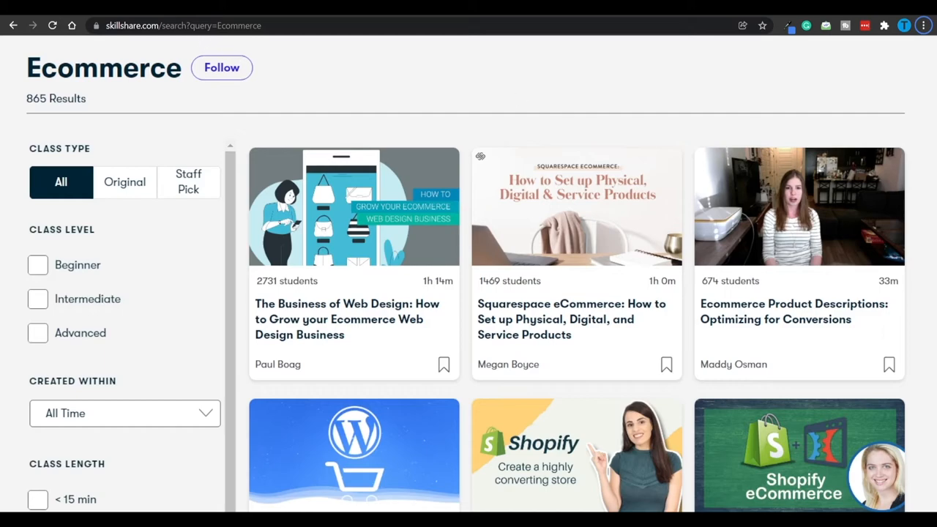
mouse_move(129, 110)
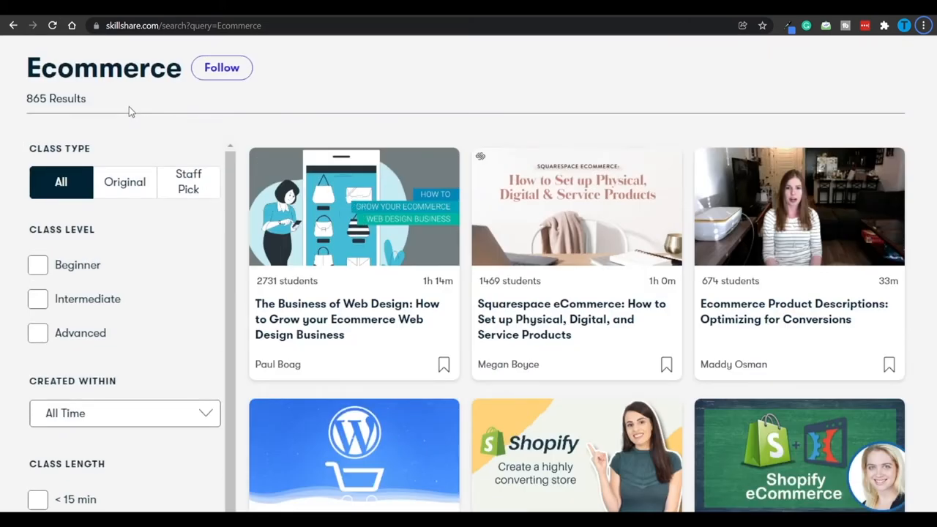
- Scroll down through the Skillshare 'Ecommerce' class results grid
scroll(down, 3)
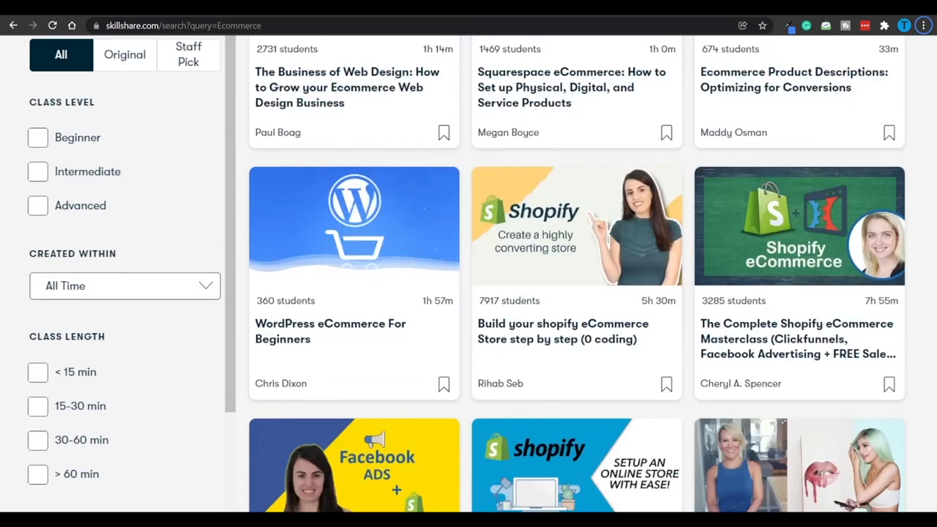
scroll(down, 3)
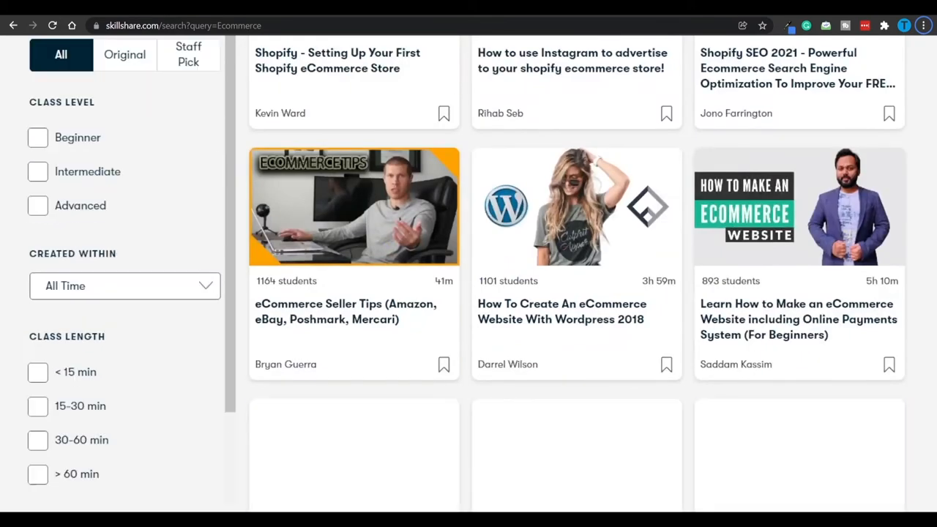
scroll(down, 3)
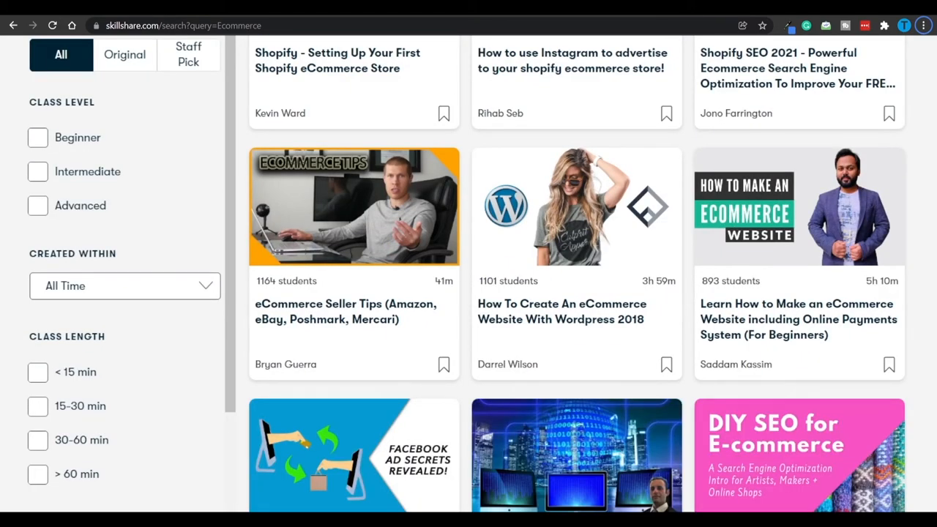
scroll(down, 3)
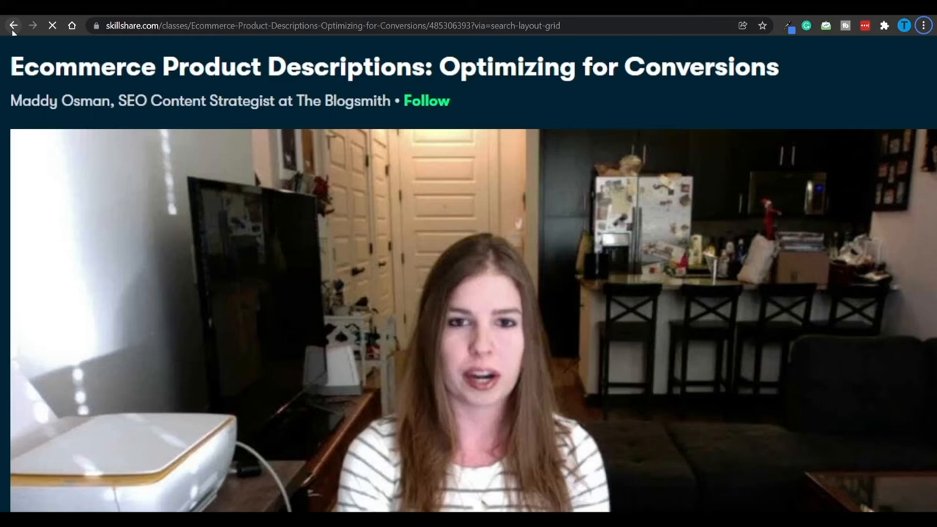
- Navigate away from the class page toward skillshare.com/affiliates
click(13, 25)
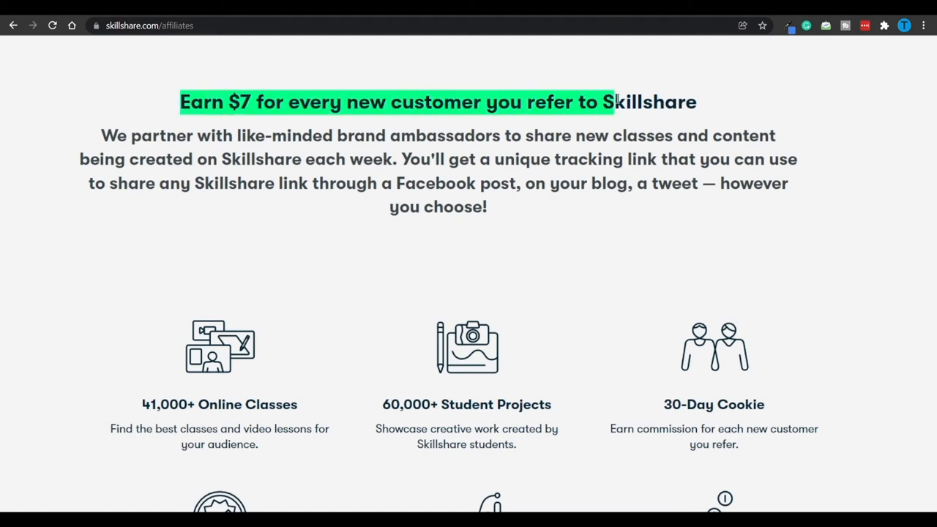
click(214, 131)
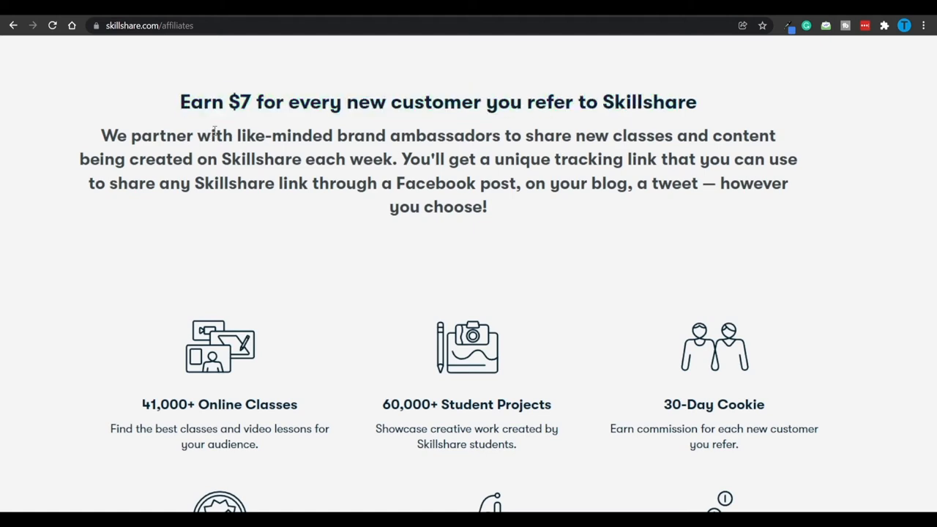
drag(211, 135, 500, 135)
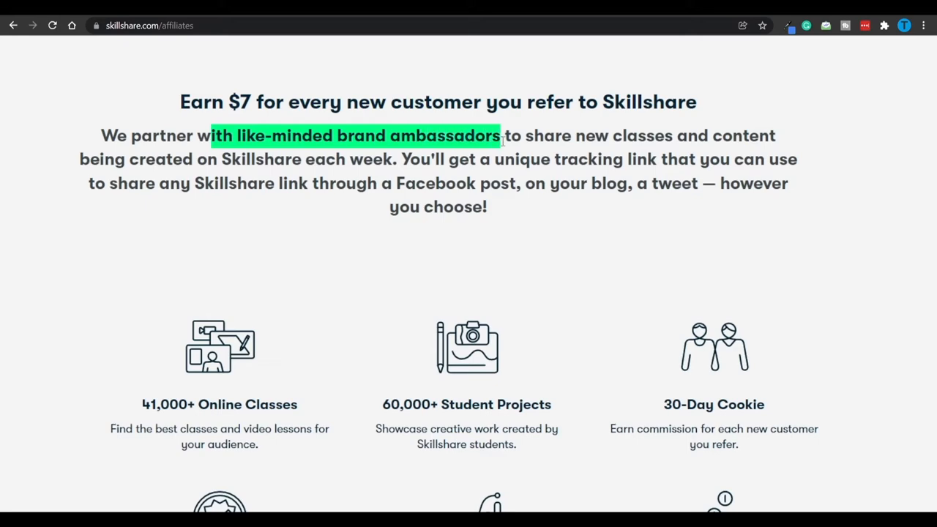
drag(503, 135, 774, 135)
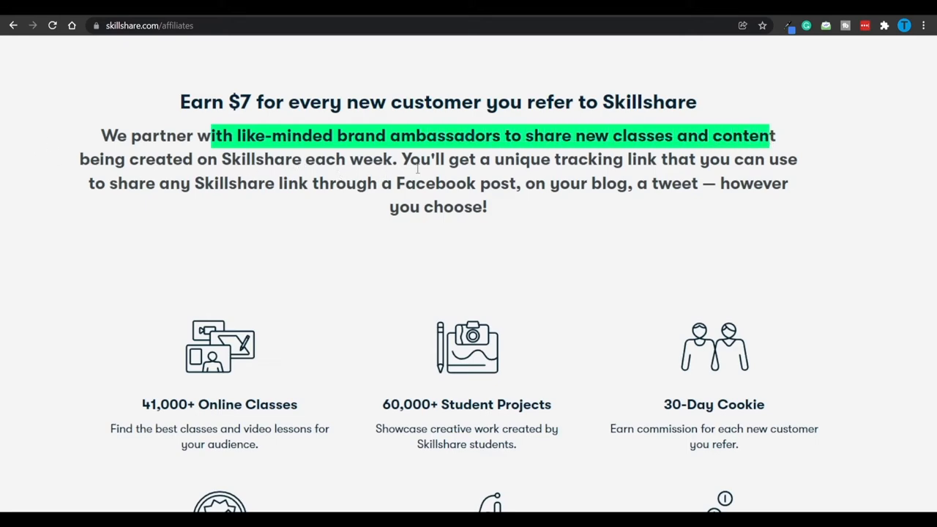
scroll(down, 3)
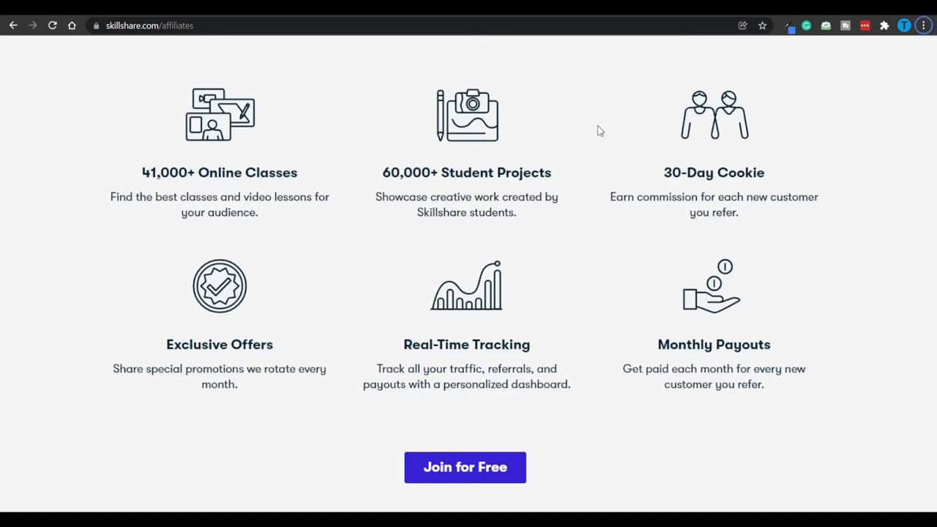
scroll(down, 3)
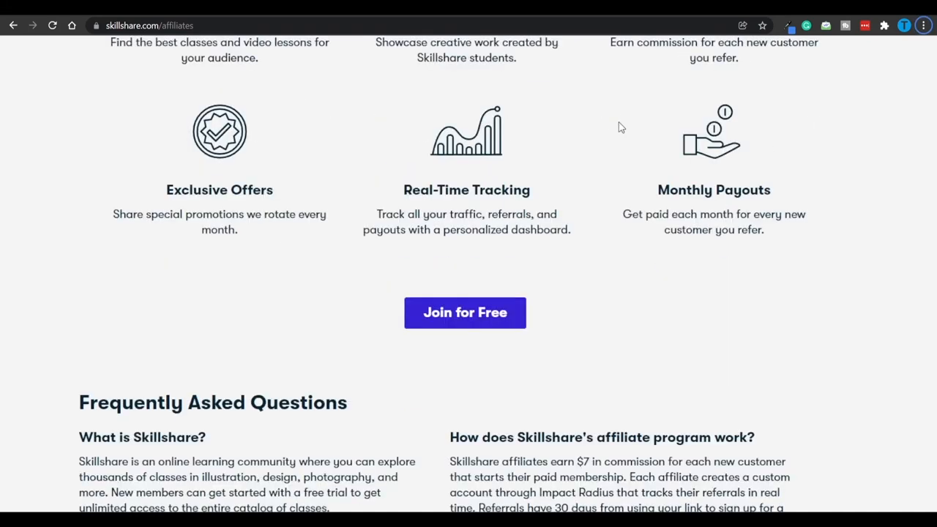
scroll(up, 3)
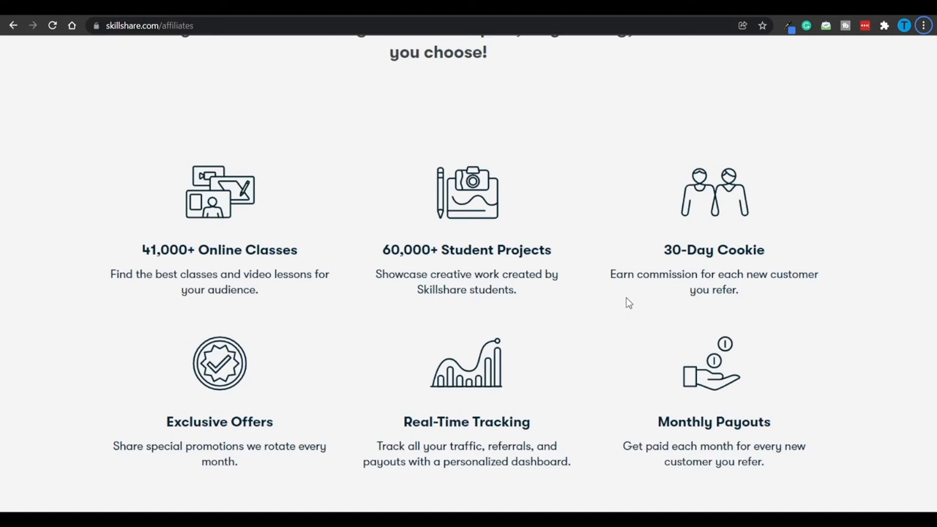
mouse_move(642, 291)
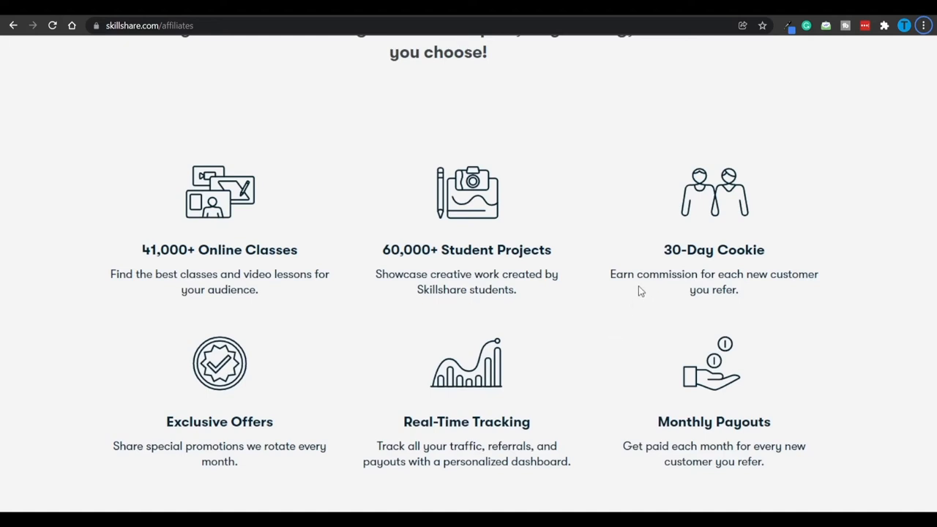
double_click(714, 249)
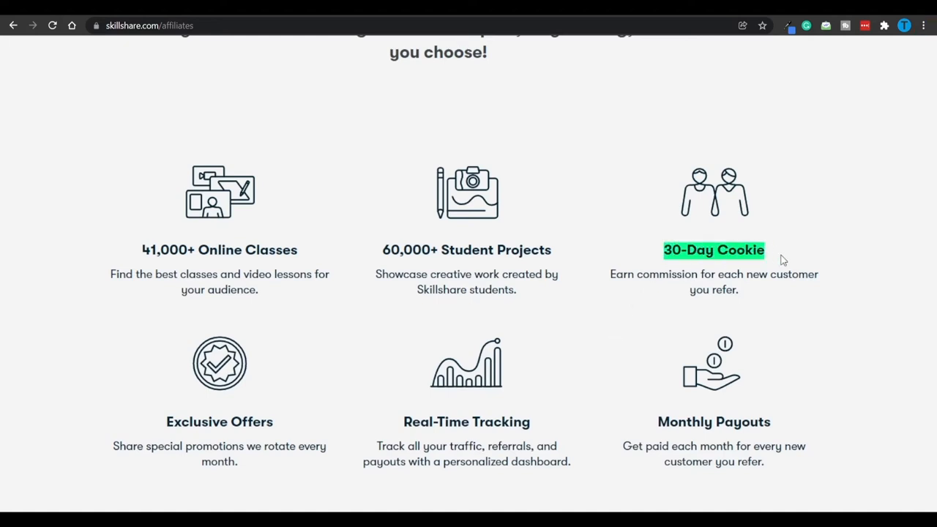
scroll(up, 3)
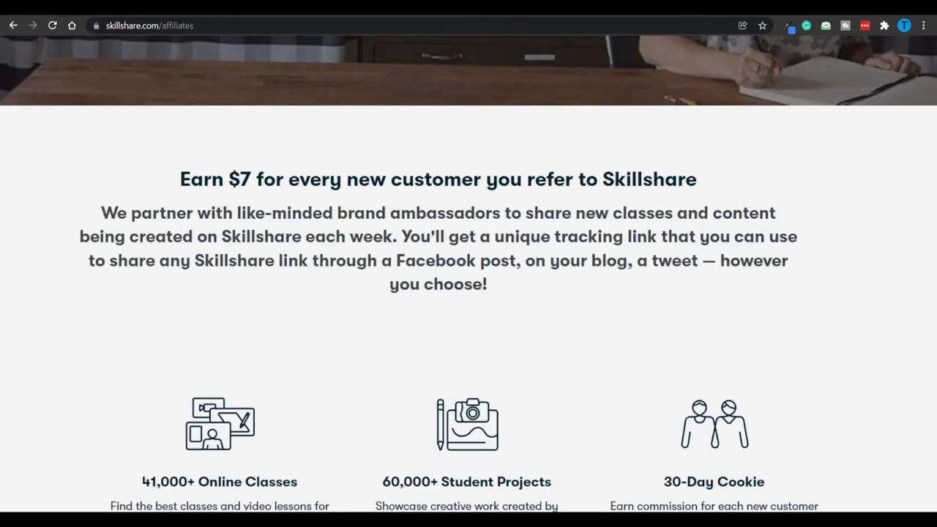
mouse_move(489, 158)
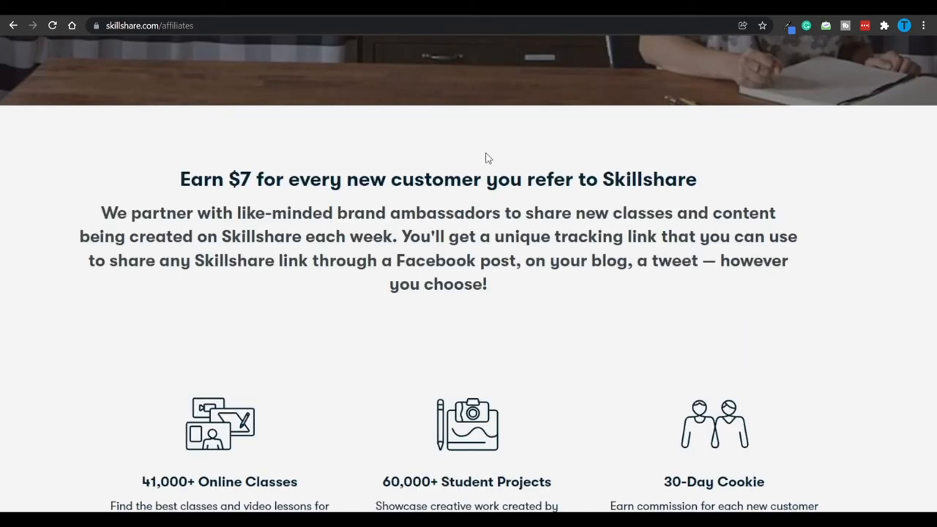
scroll(down, 3)
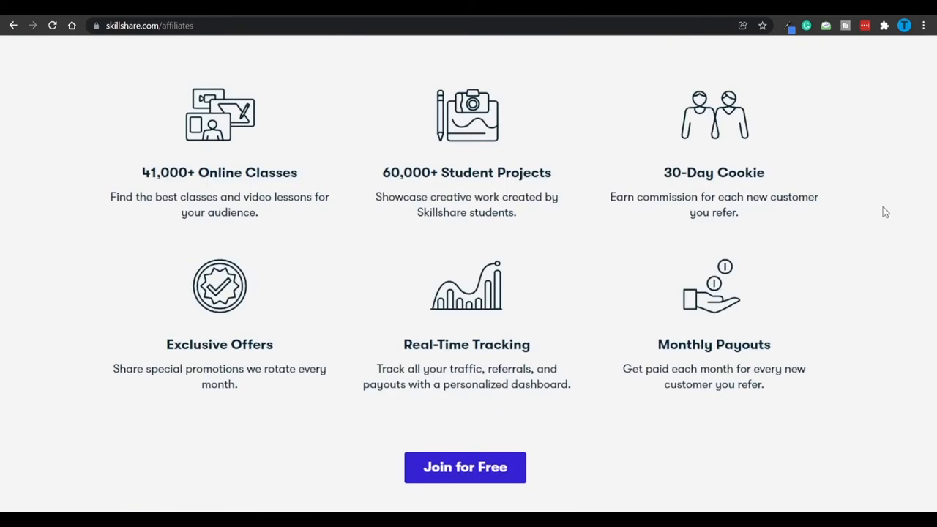
mouse_move(898, 225)
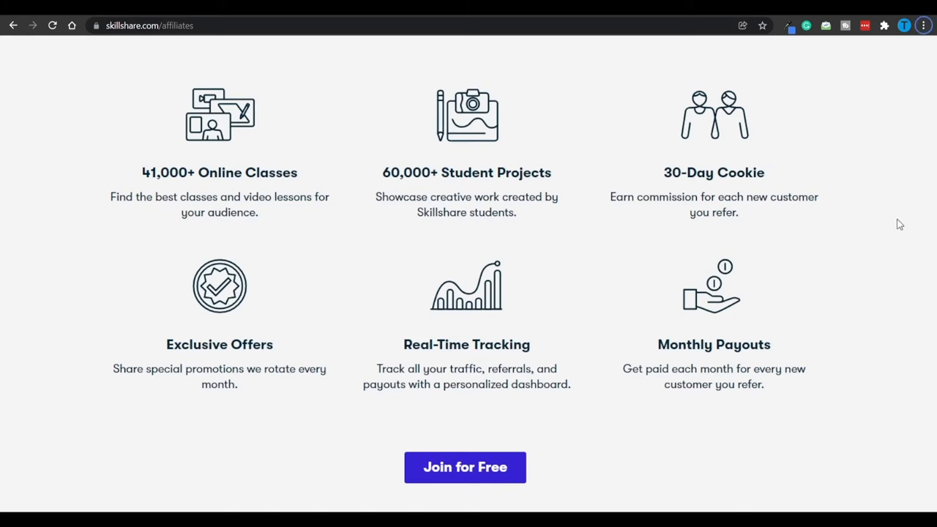
mouse_move(905, 237)
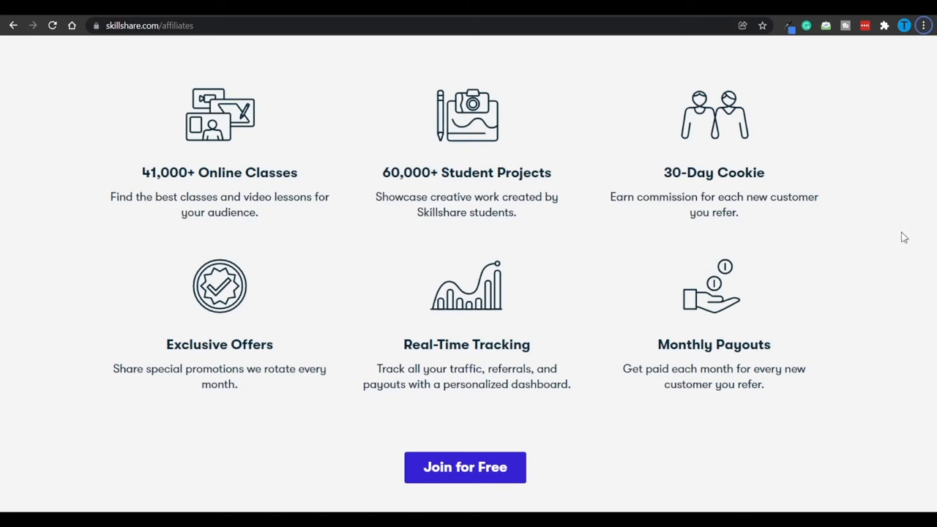
scroll(down, 3)
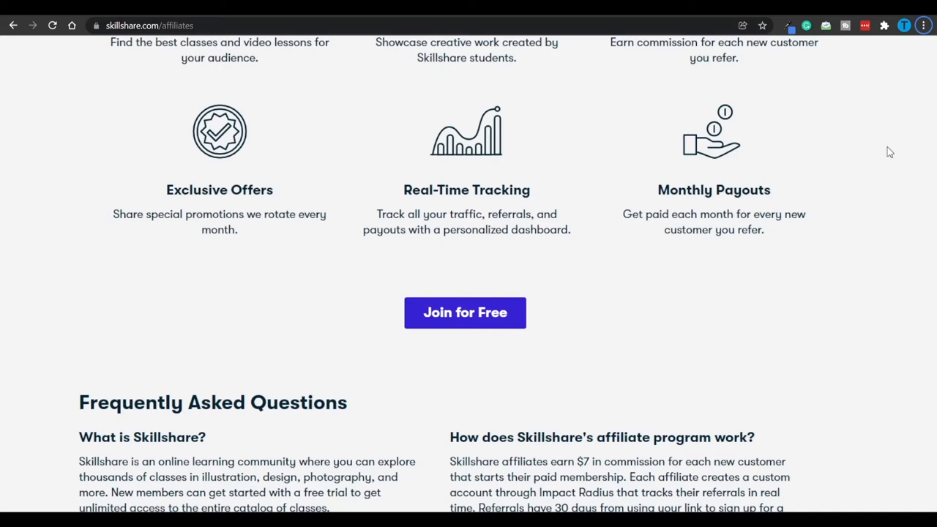
mouse_move(879, 238)
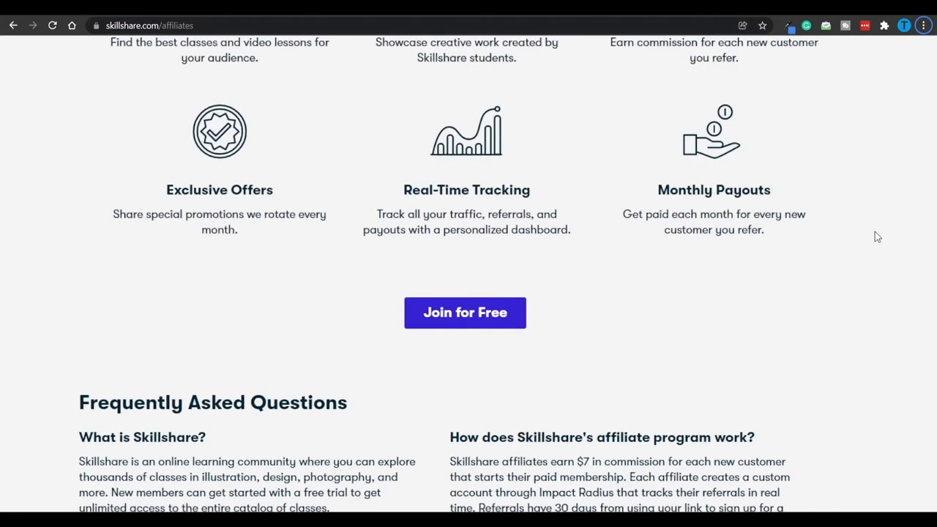
scroll(up, 3)
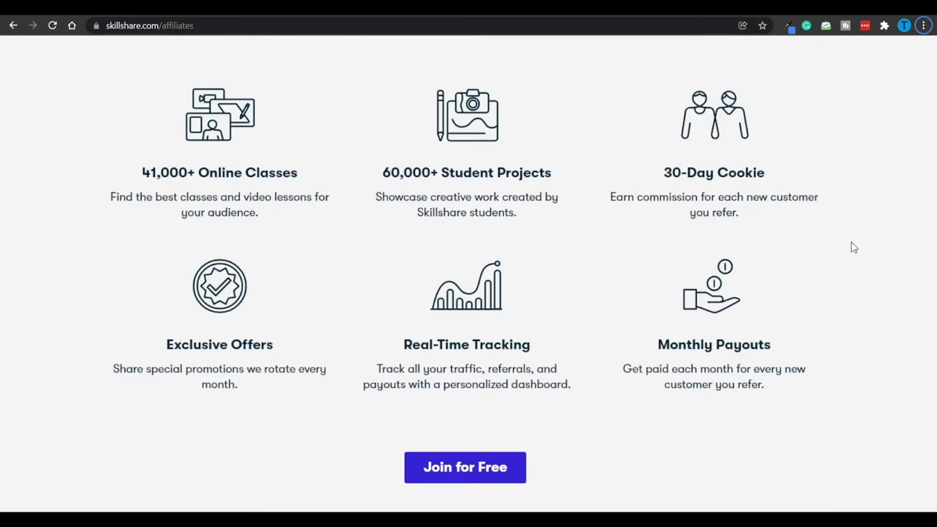
scroll(down, 3)
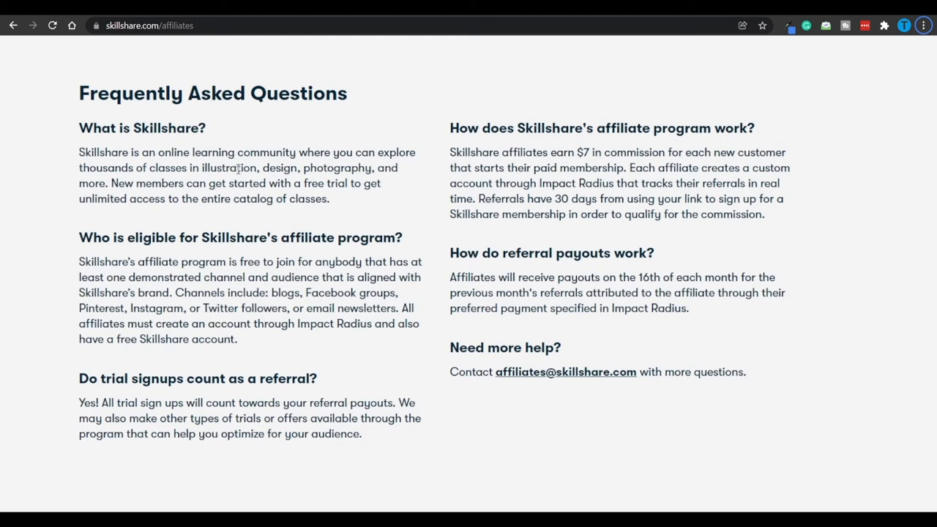
mouse_move(234, 267)
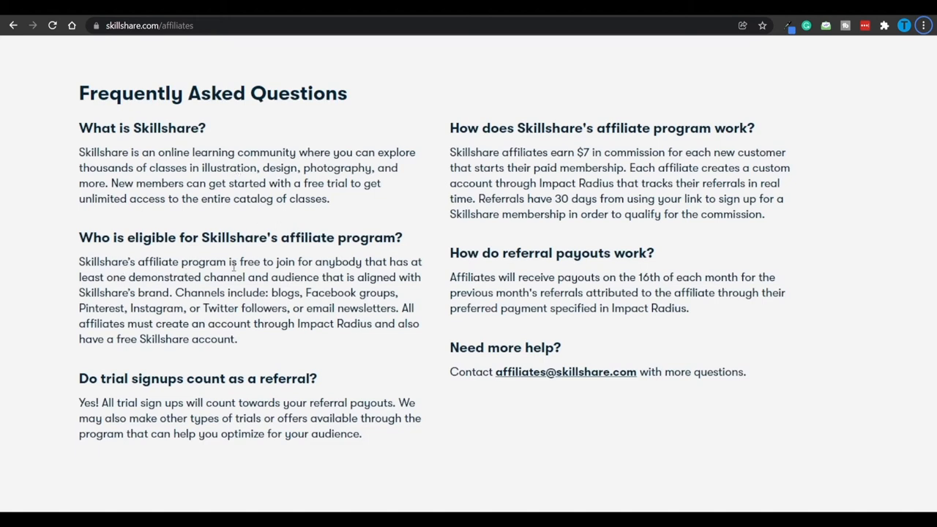
mouse_move(331, 252)
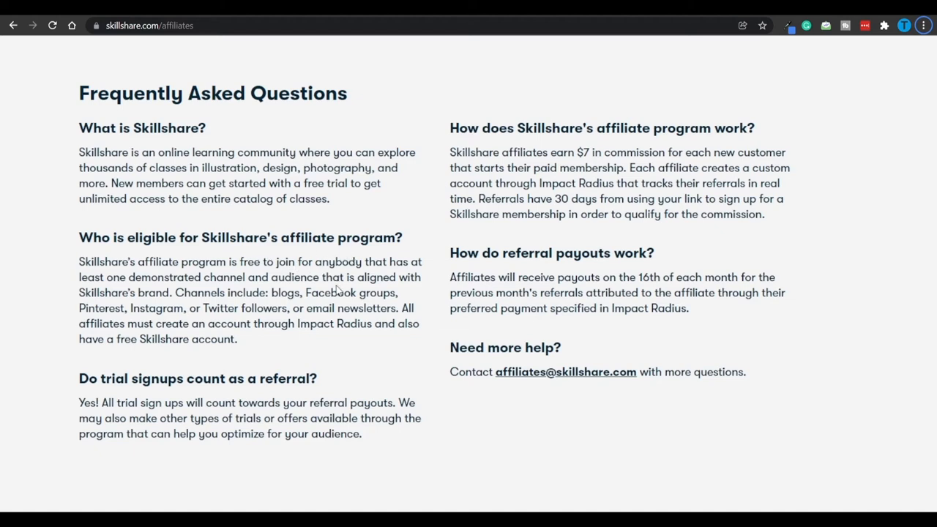
mouse_move(377, 285)
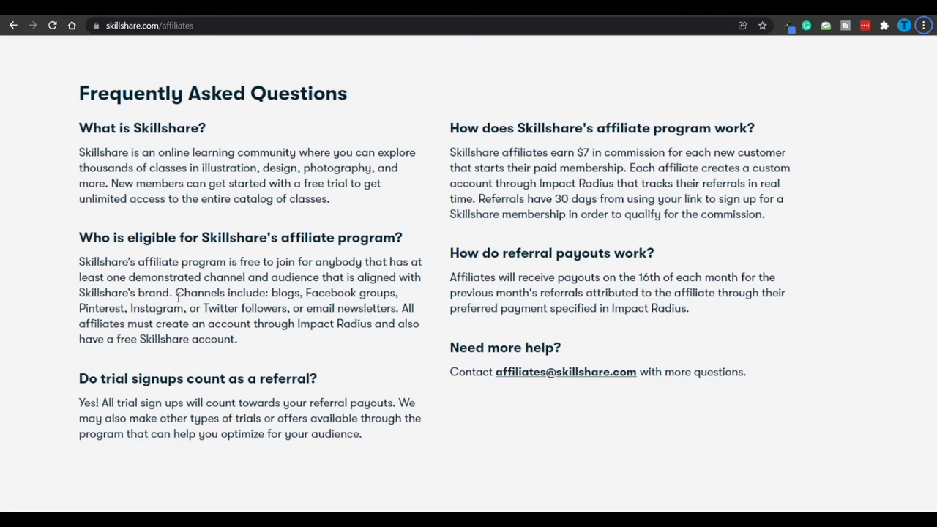
double_click(284, 293)
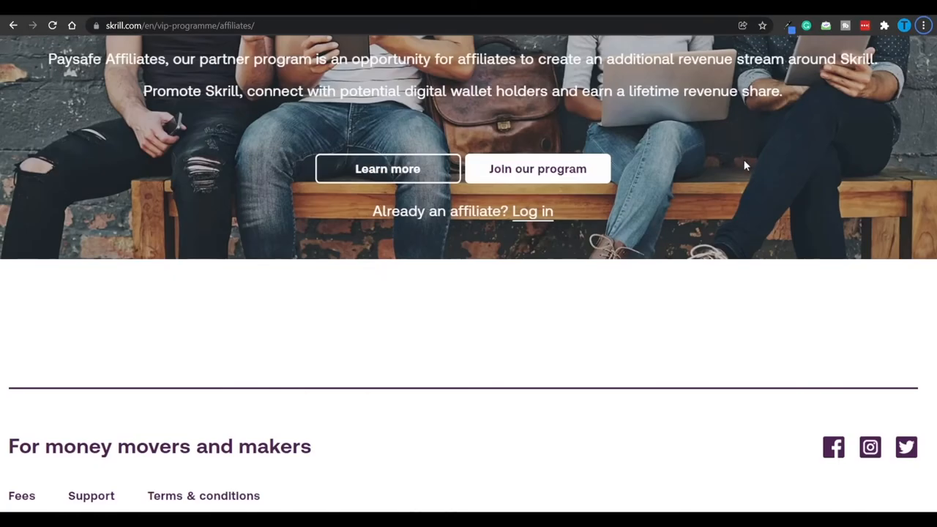
- Browse the Skrill home page's account levels and online wallet sections
scroll(up, 3)
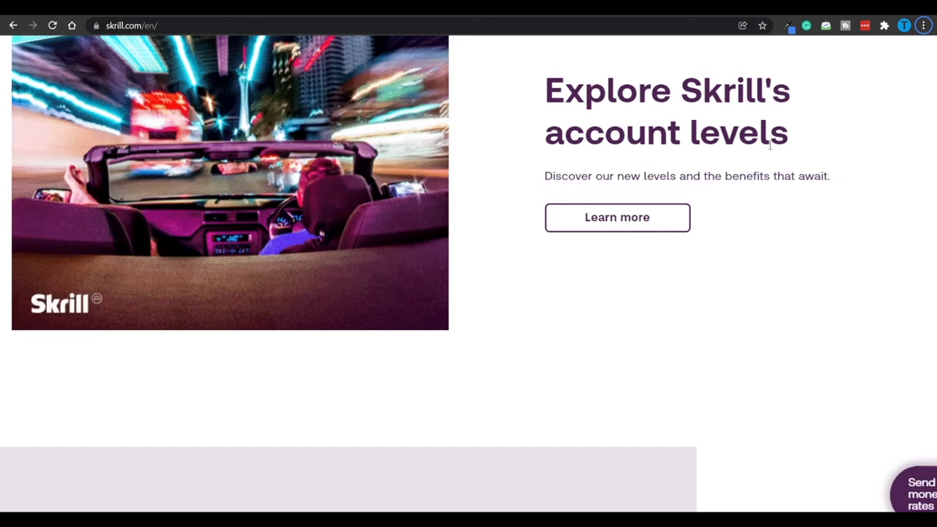
scroll(down, 3)
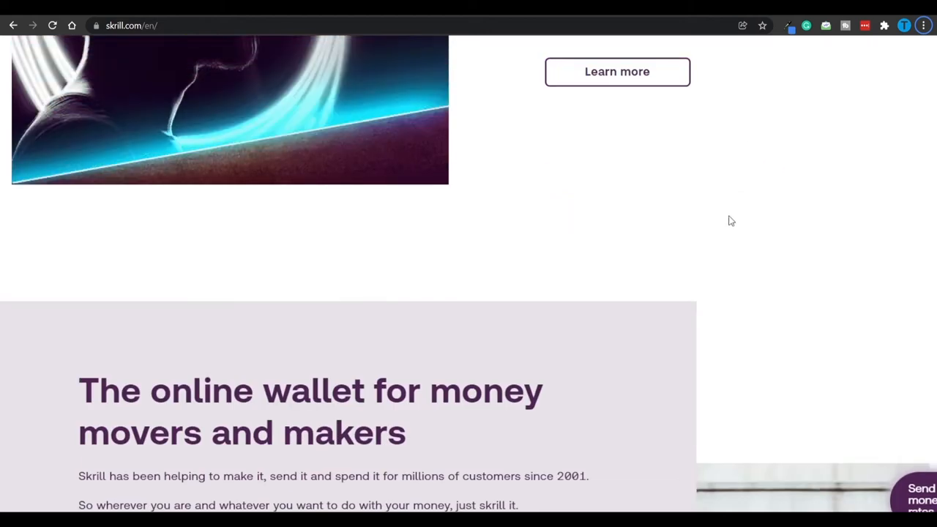
scroll(down, 3)
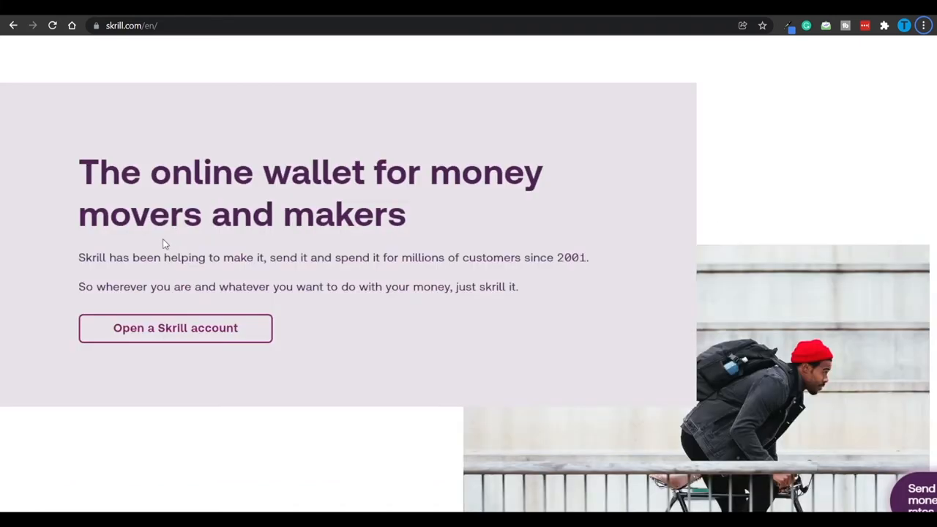
mouse_move(457, 249)
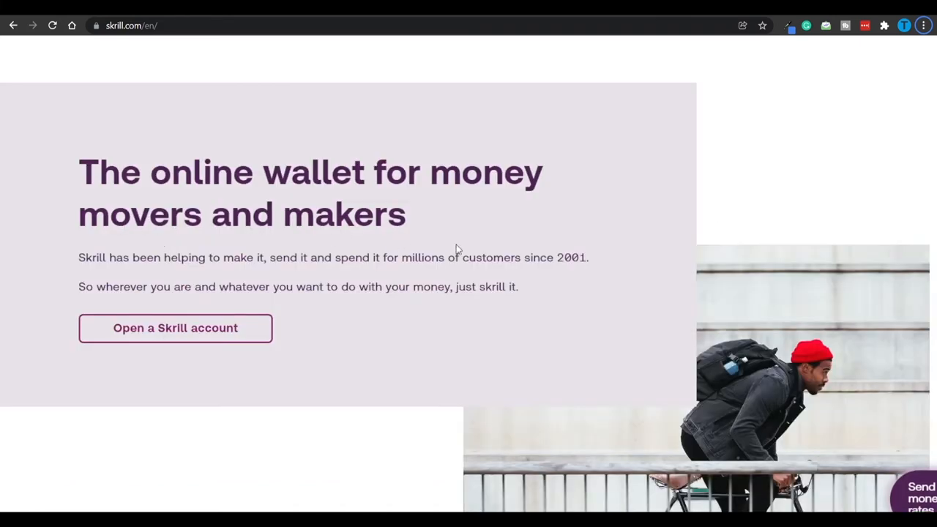
mouse_move(432, 246)
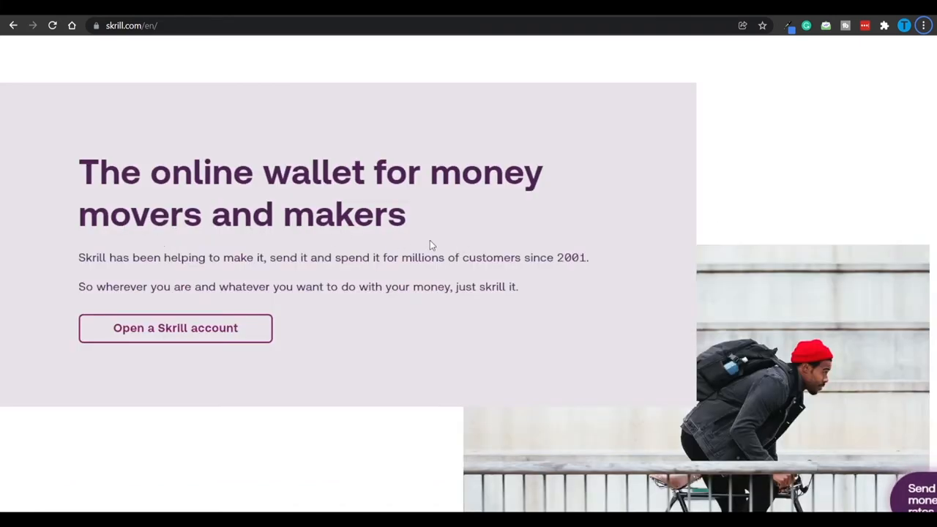
mouse_move(603, 273)
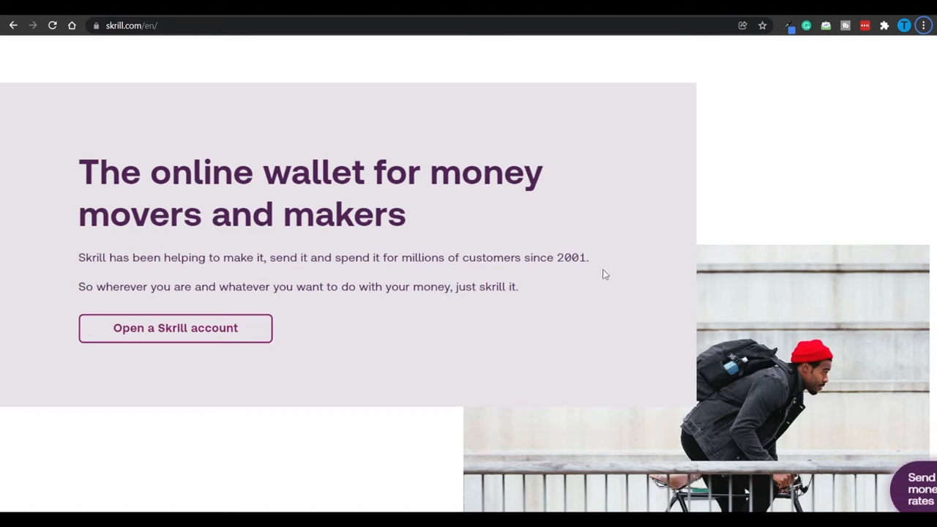
scroll(down, 3)
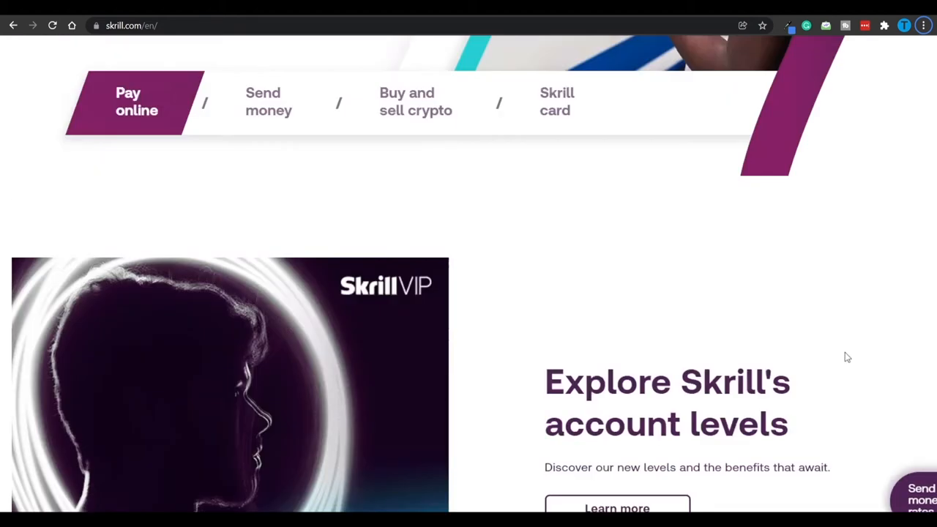
scroll(up, 3)
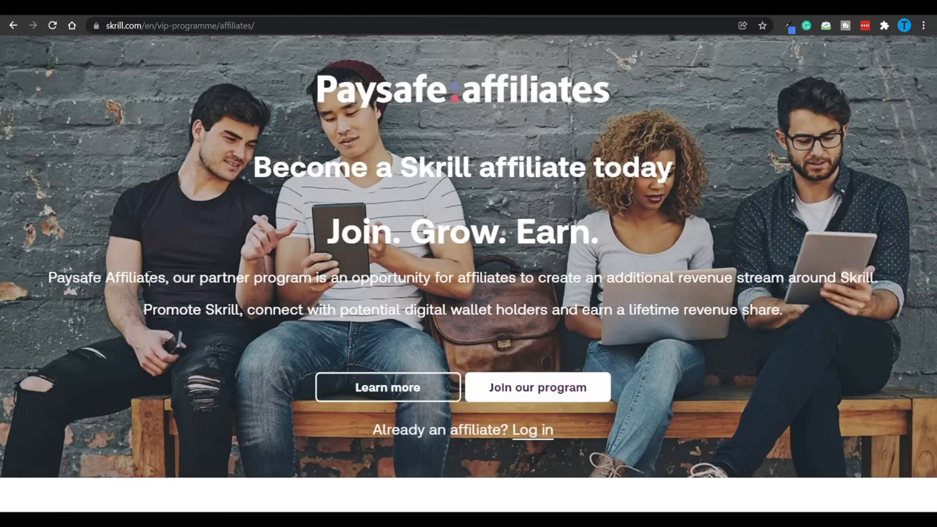
- Highlight the additional revenue stream sentence, then join the Paysafe affiliate program
double_click(475, 278)
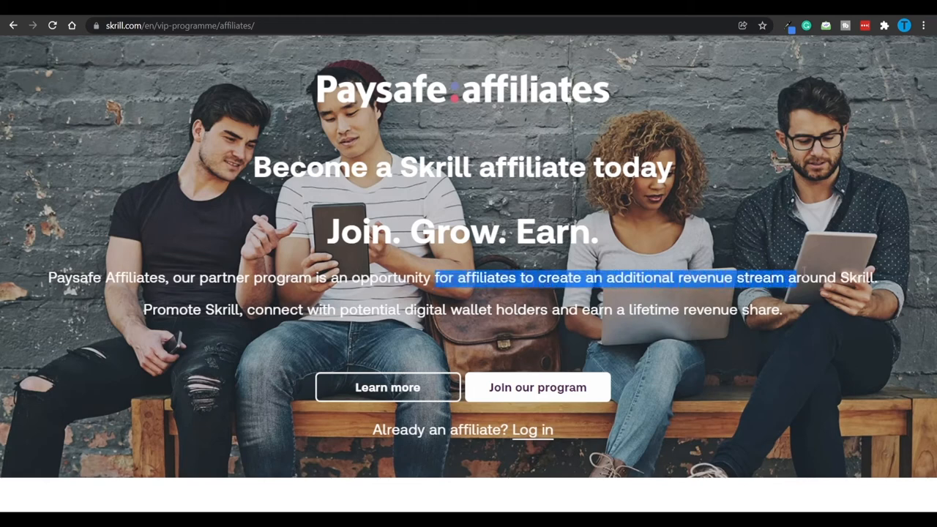
click(152, 323)
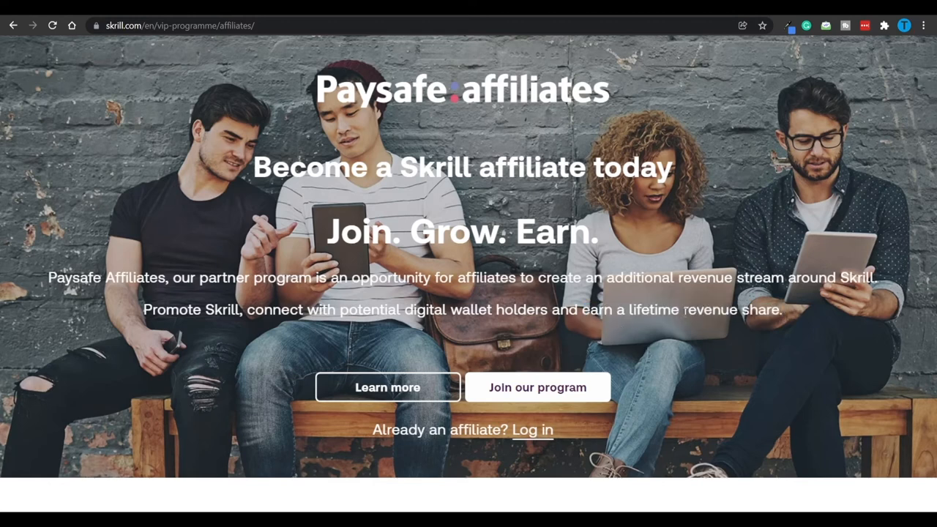
mouse_move(537, 386)
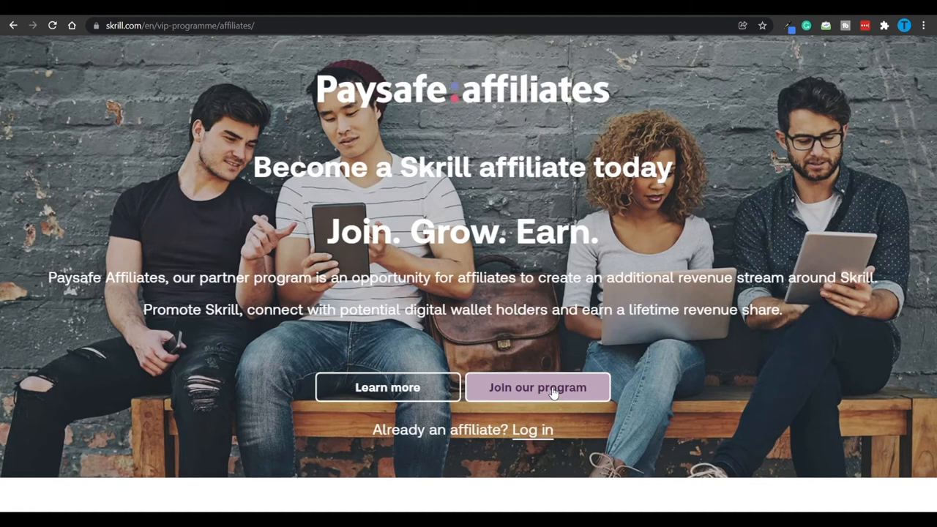
click(538, 386)
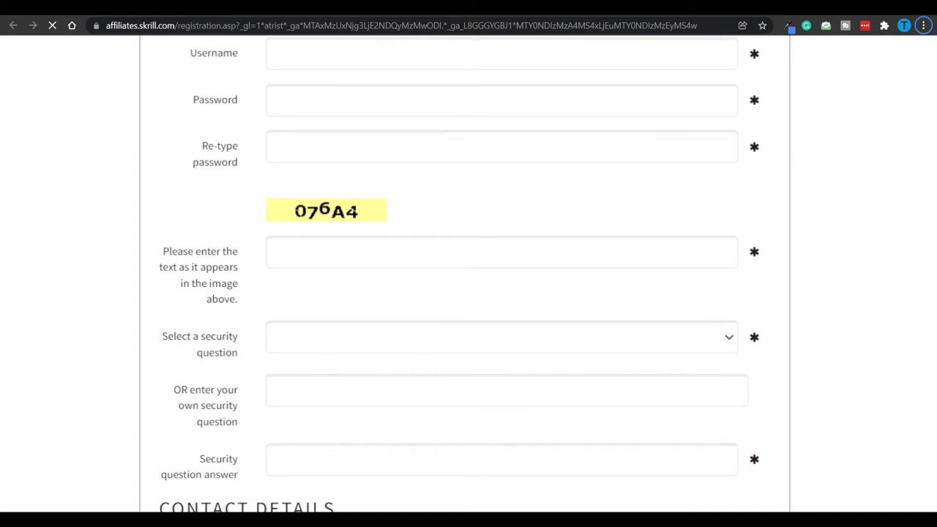
- Scroll through the Skrill registration form's personal and contact fields and back to the top
scroll(down, 3)
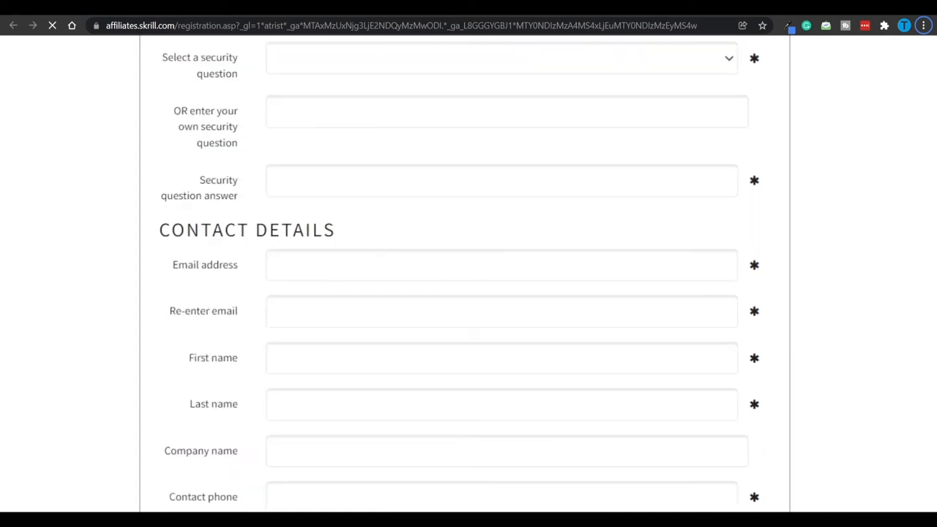
scroll(down, 3)
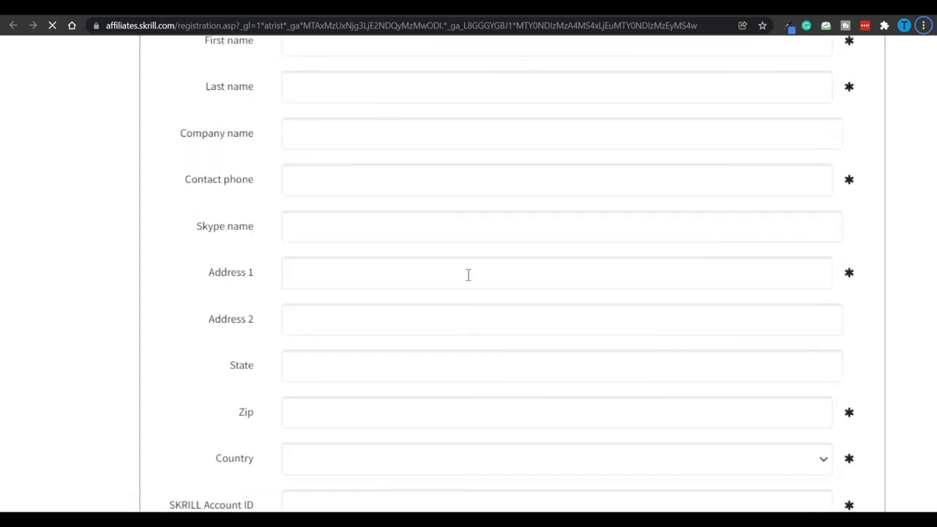
scroll(up, 3)
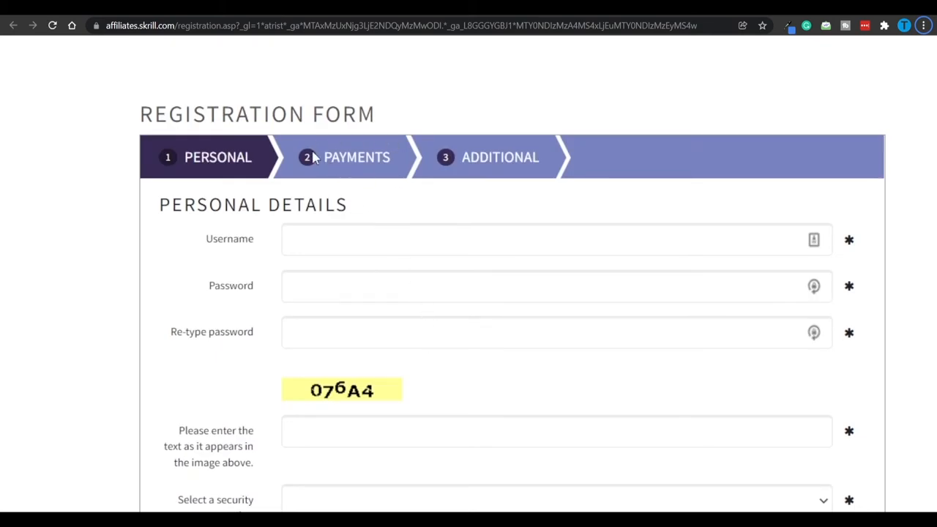
mouse_move(536, 173)
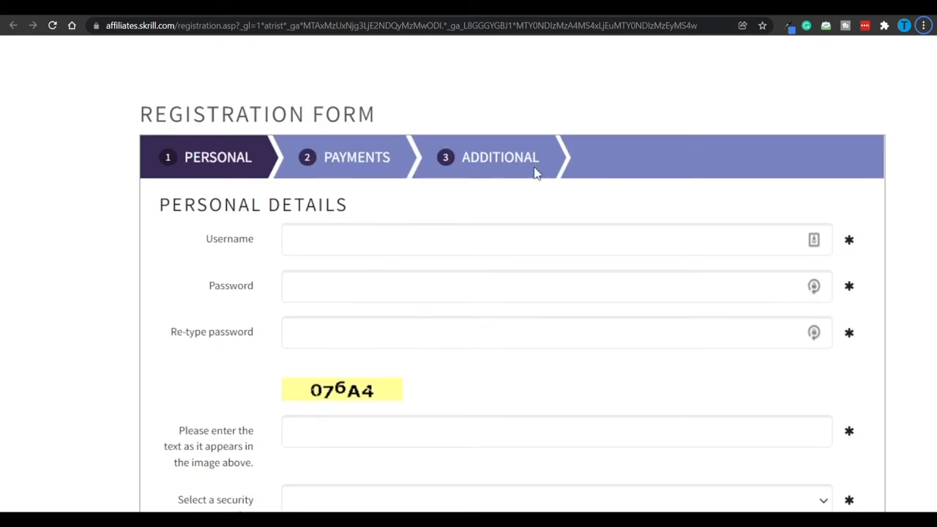
mouse_move(574, 172)
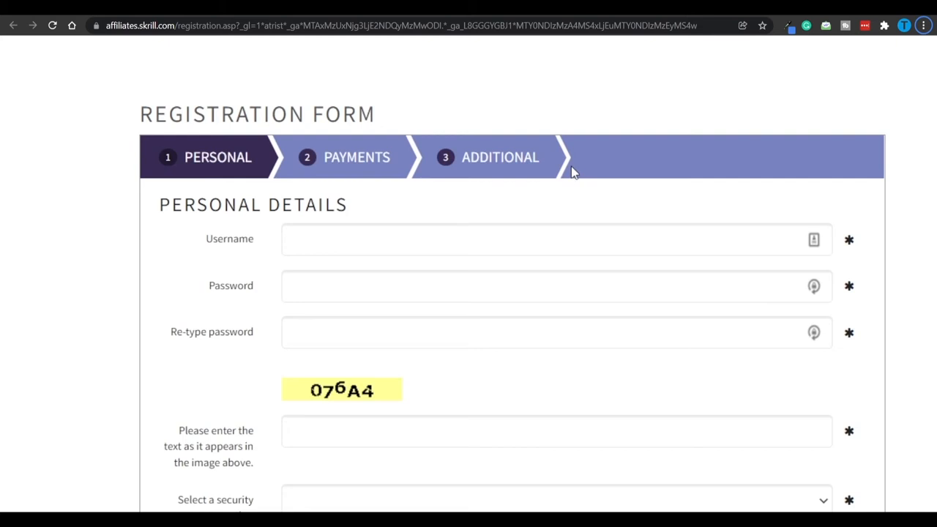
mouse_move(573, 181)
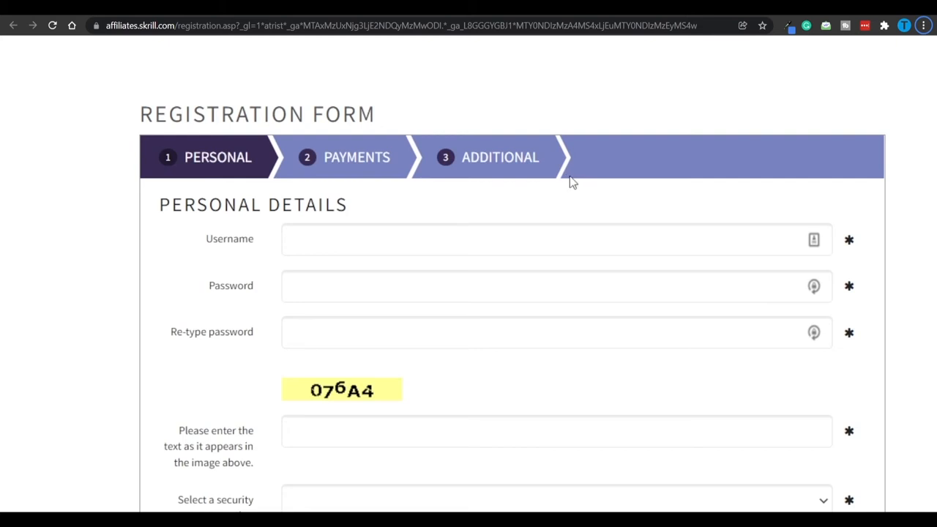
mouse_move(589, 176)
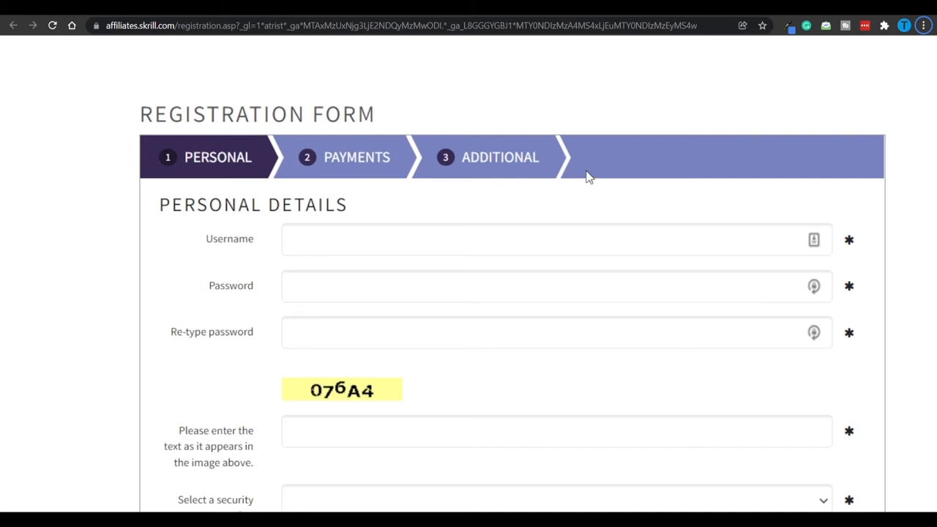
mouse_move(328, 181)
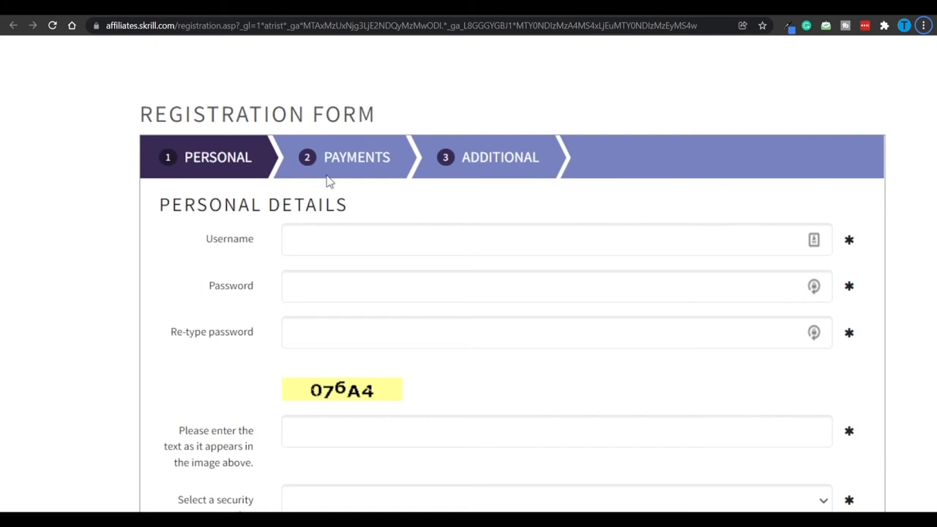
mouse_move(469, 179)
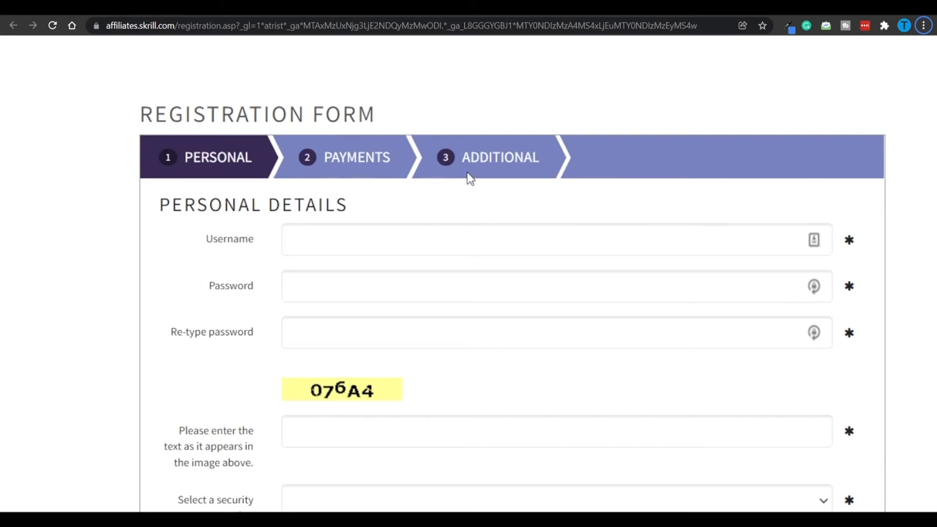
scroll(down, 3)
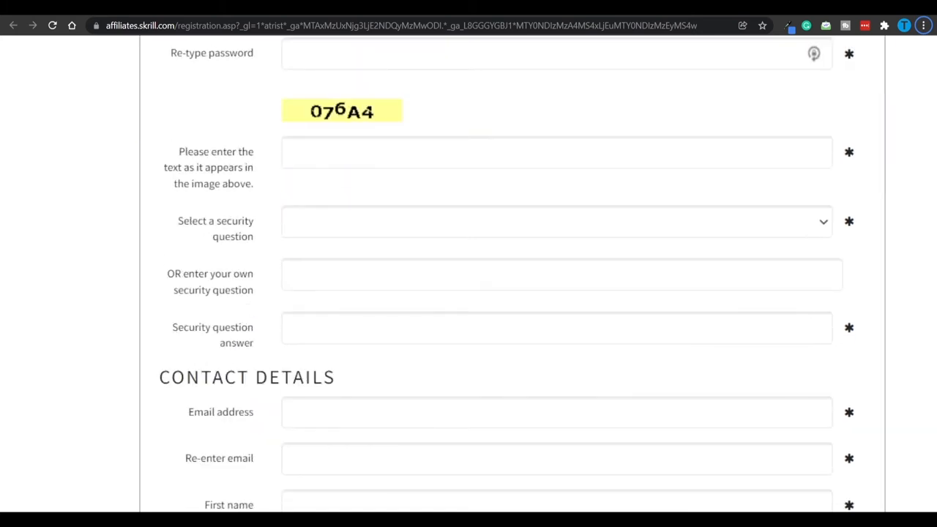
scroll(up, 3)
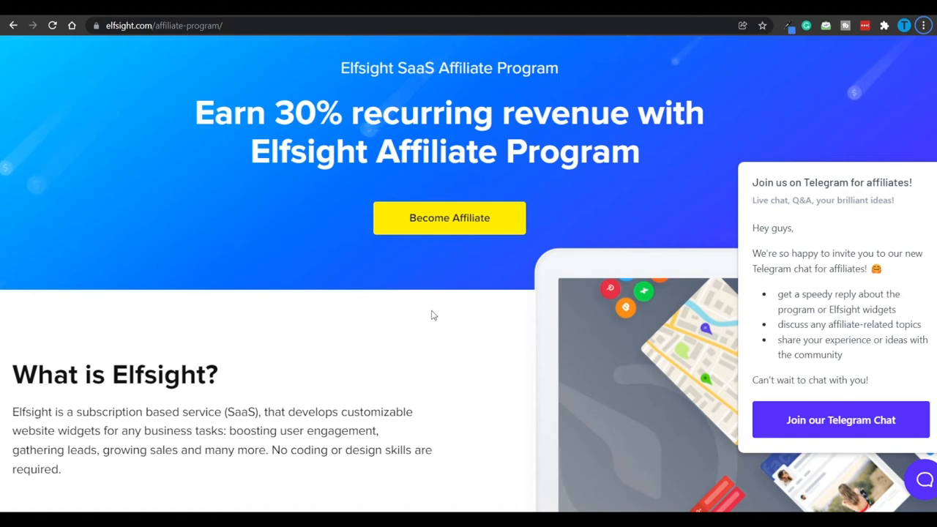
- Read 'What is Elfsight?' and 'Why partner with Elfsight?', highlighting the 30% lifetime share description
scroll(down, 3)
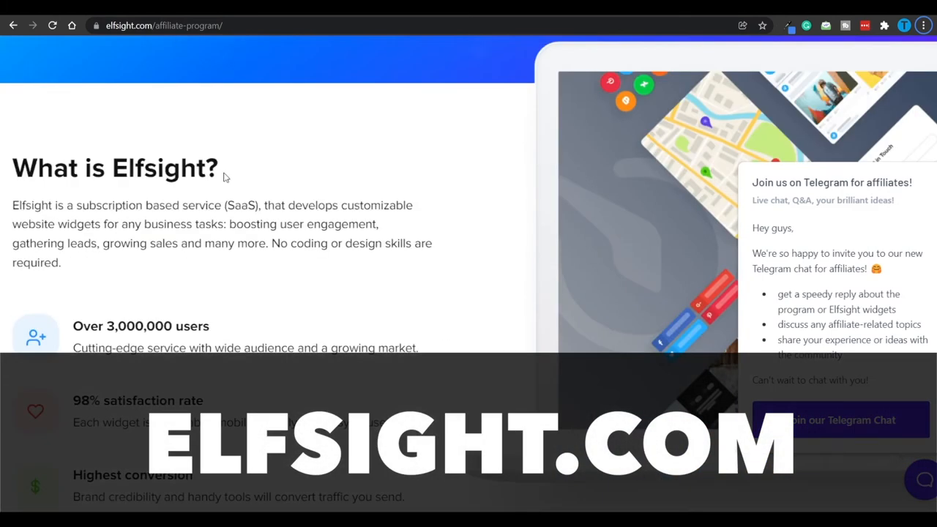
mouse_move(451, 214)
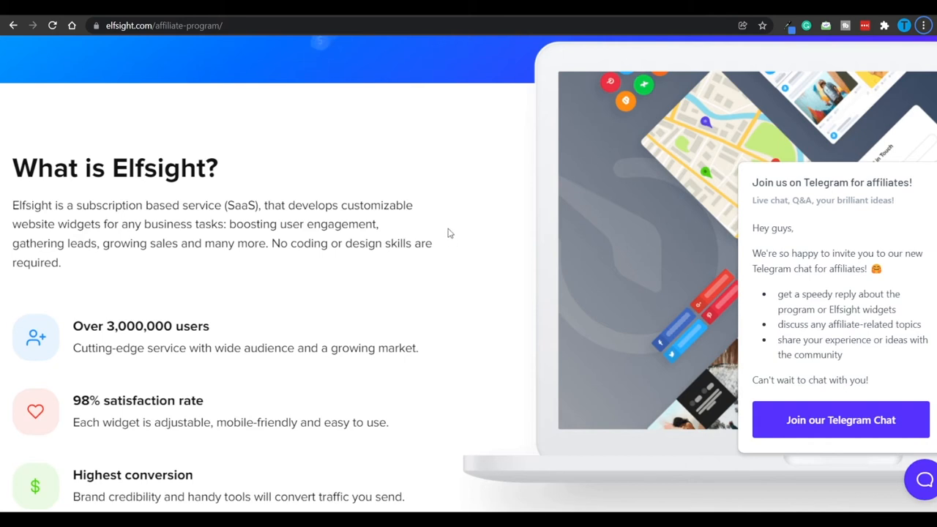
mouse_move(442, 226)
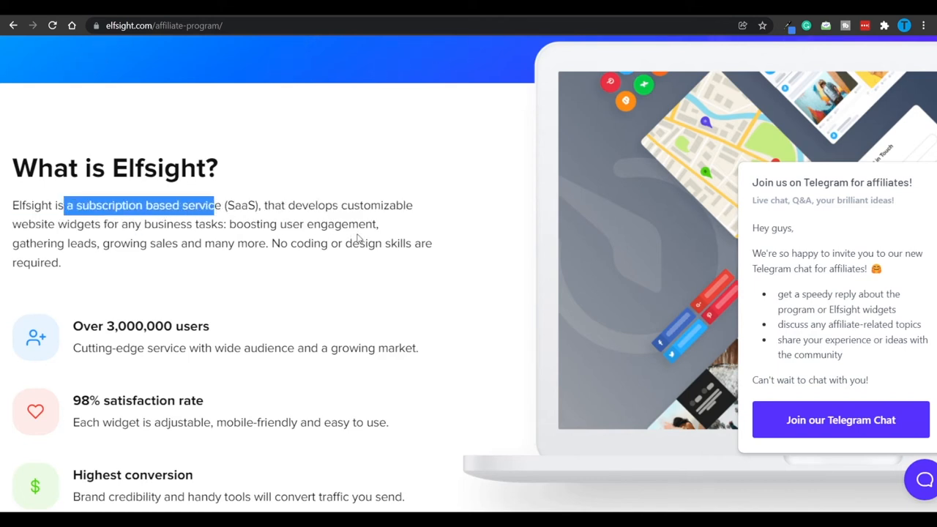
click(343, 232)
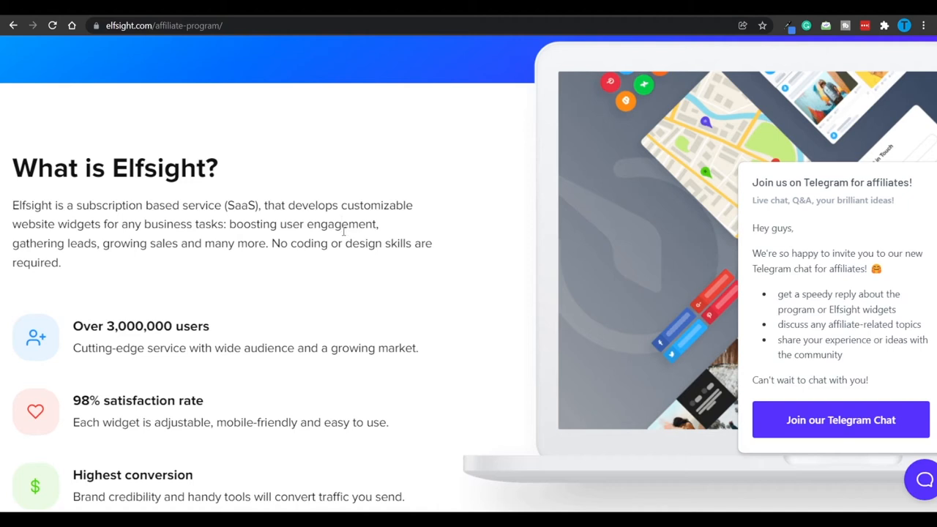
mouse_move(403, 257)
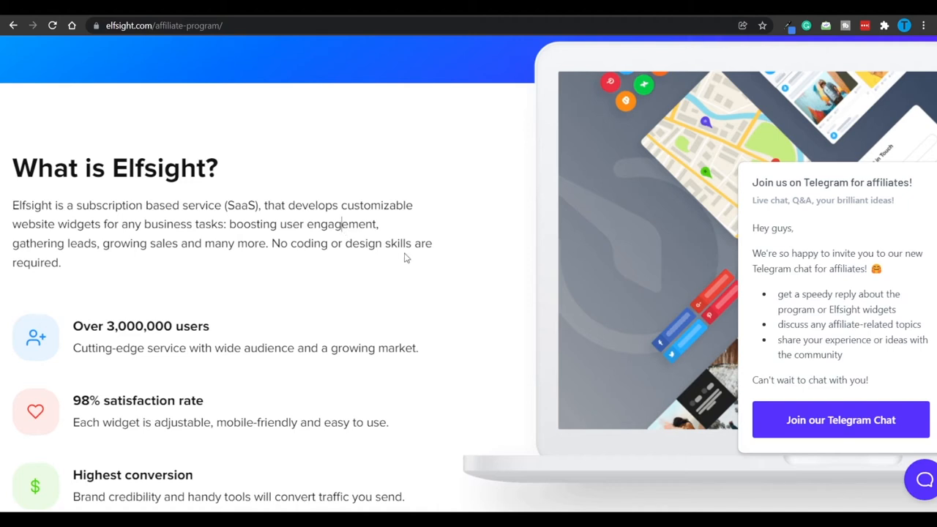
mouse_move(401, 260)
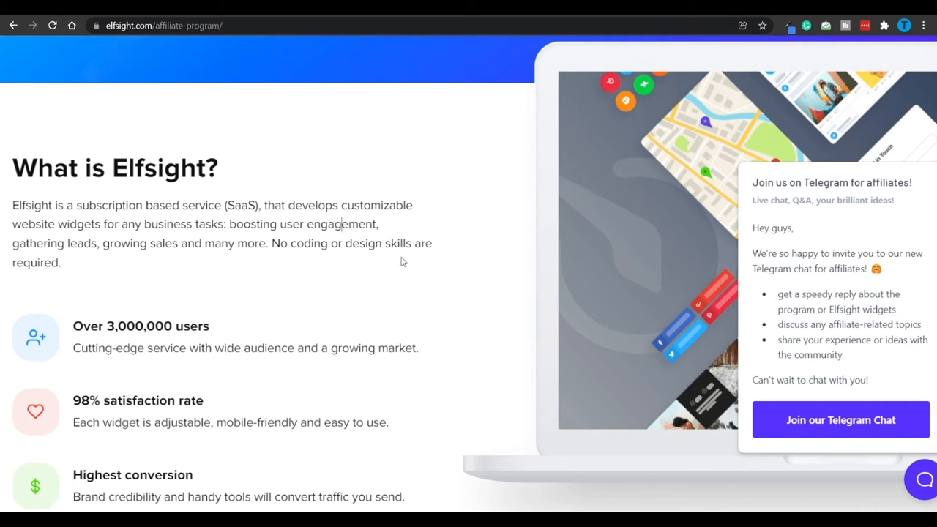
mouse_move(438, 258)
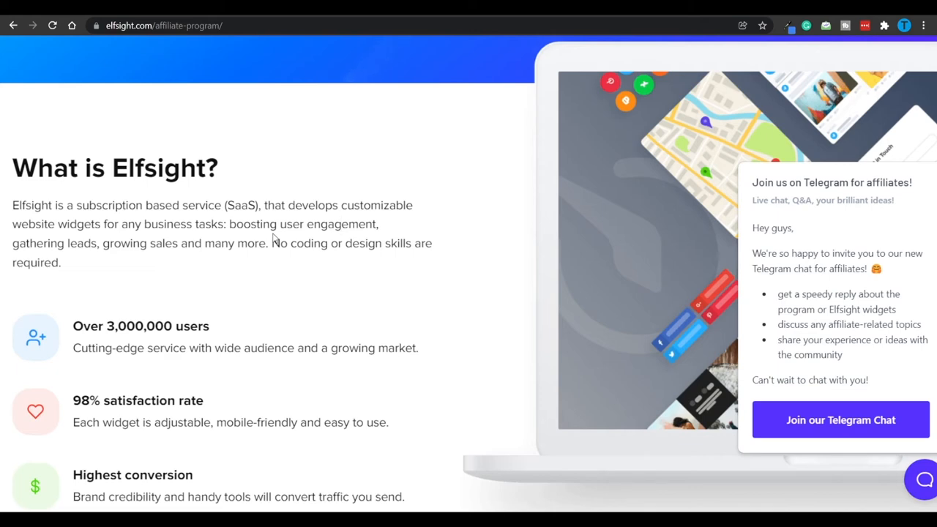
scroll(down, 3)
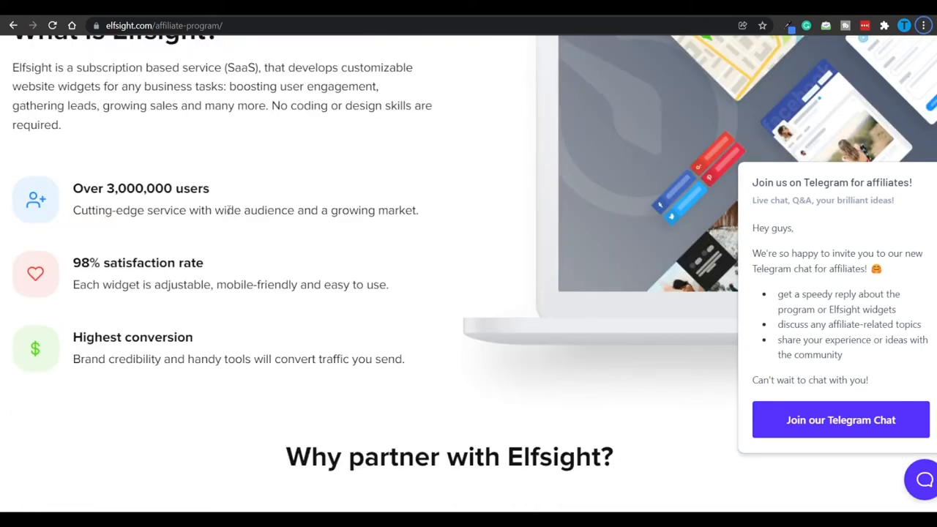
scroll(down, 3)
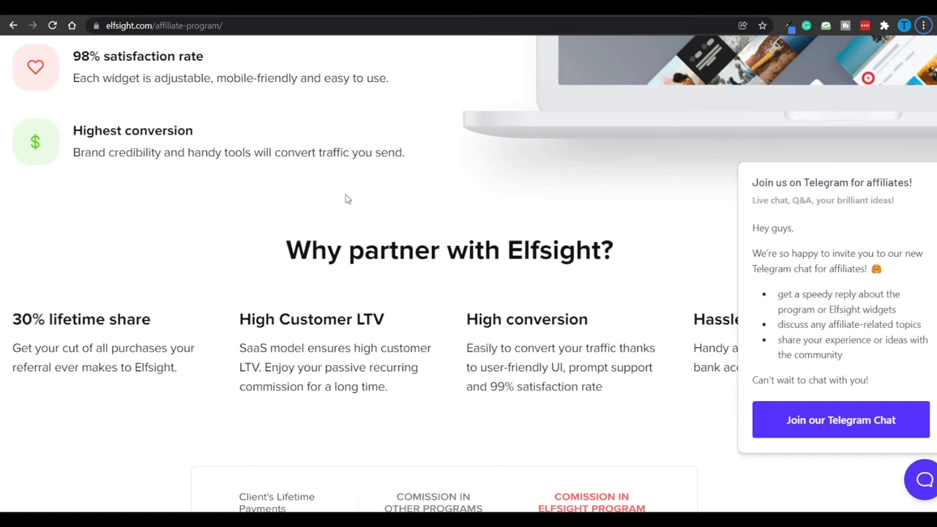
double_click(29, 320)
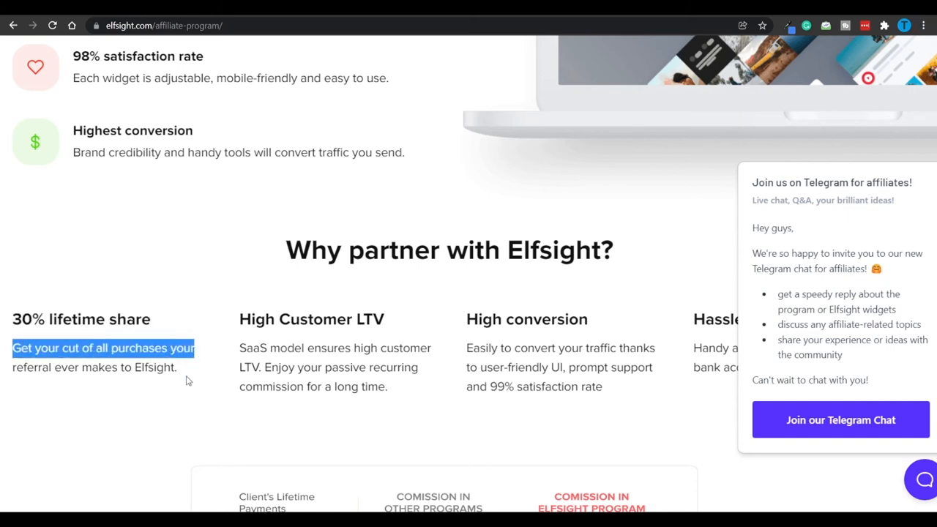
scroll(up, 3)
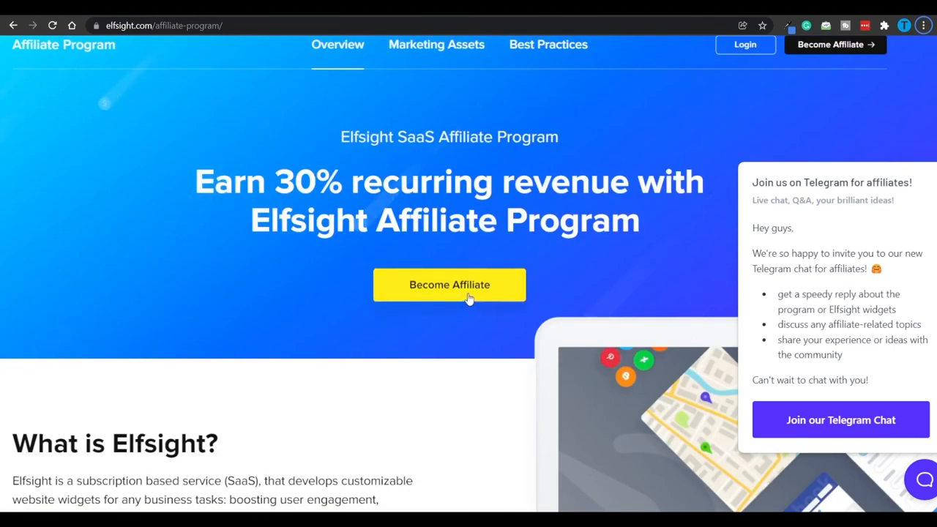
click(448, 284)
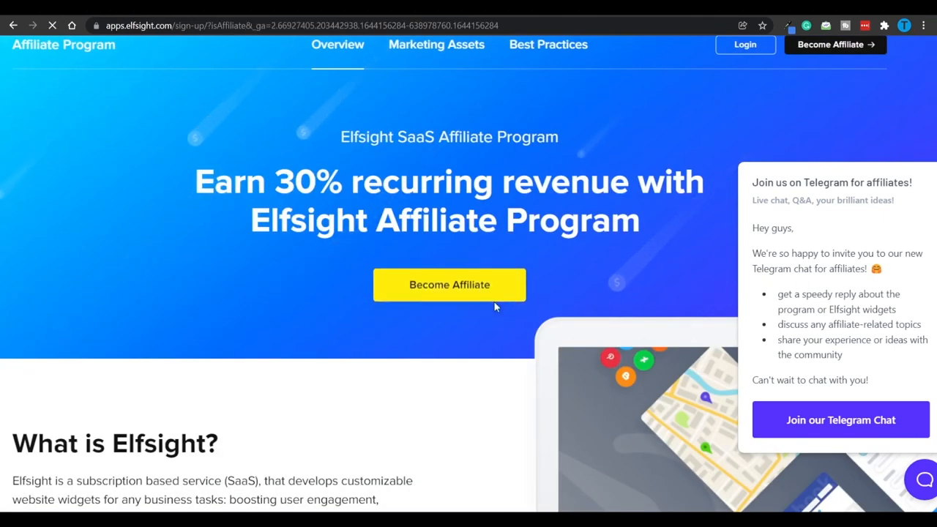
click(448, 284)
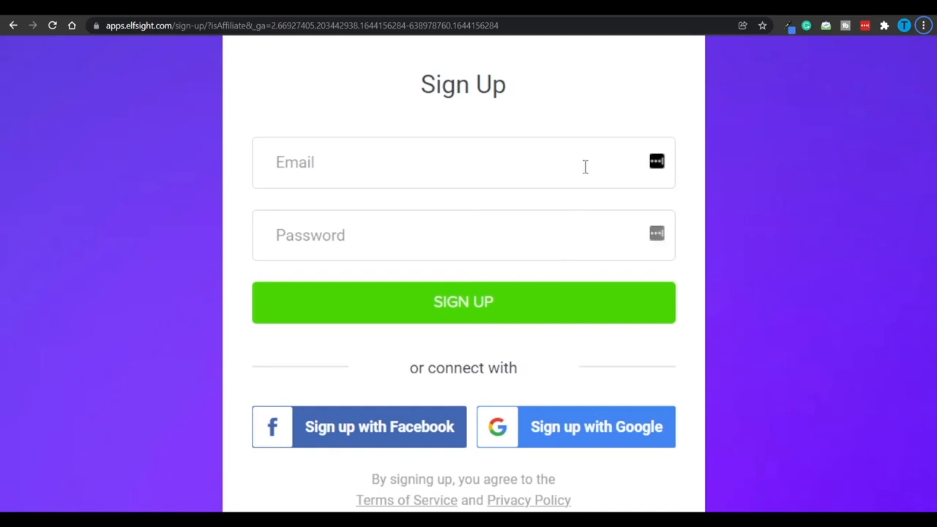
mouse_move(606, 122)
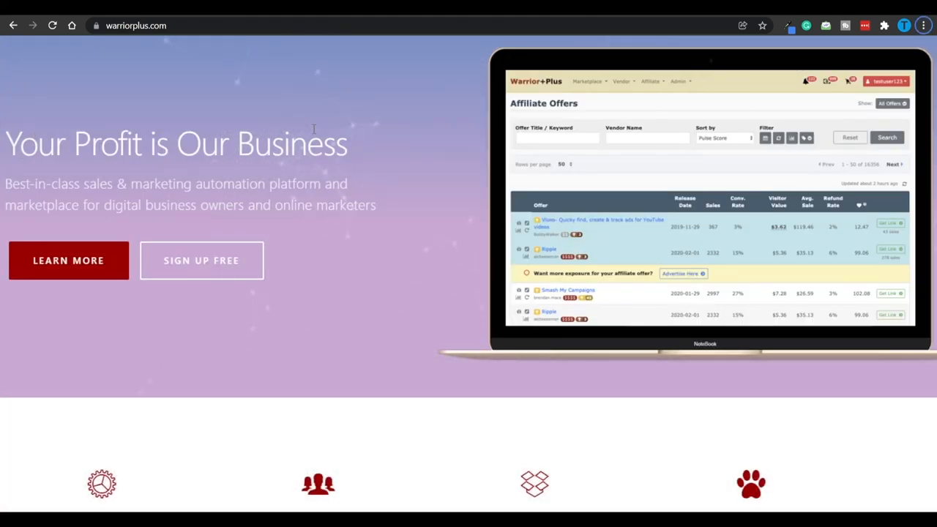
- Scroll the WarriorPlus home page features section and back up
scroll(down, 3)
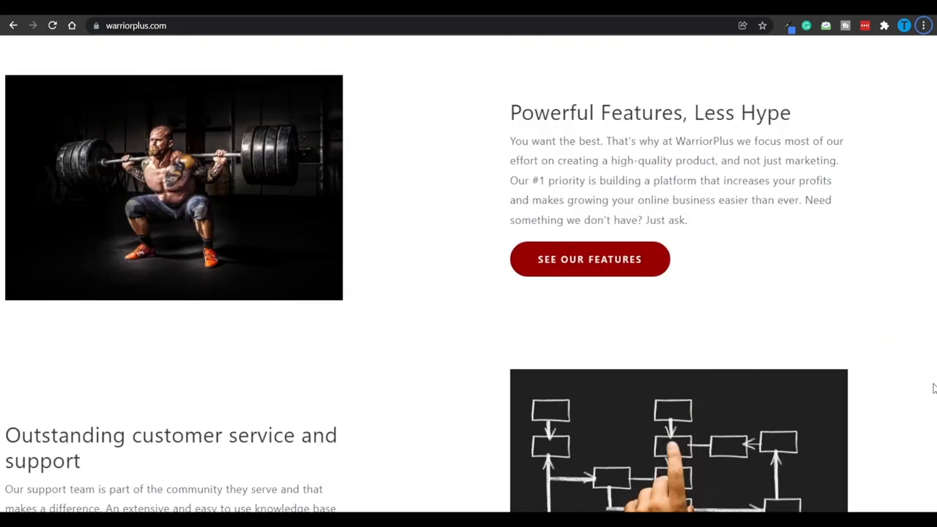
scroll(up, 3)
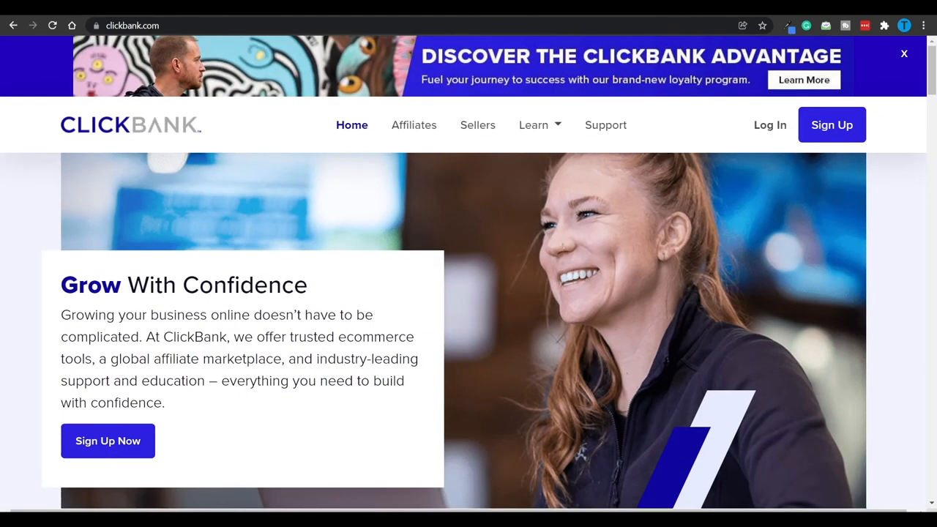
mouse_move(597, 281)
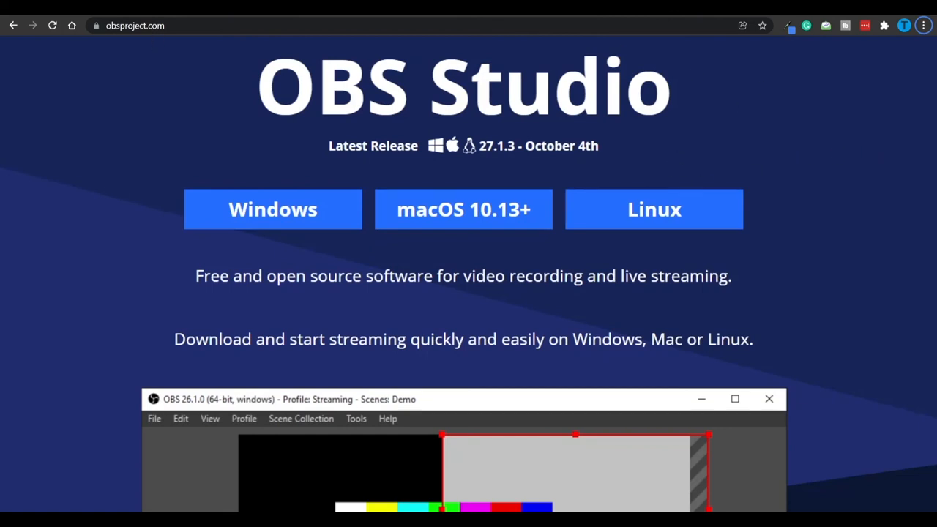
mouse_move(477, 94)
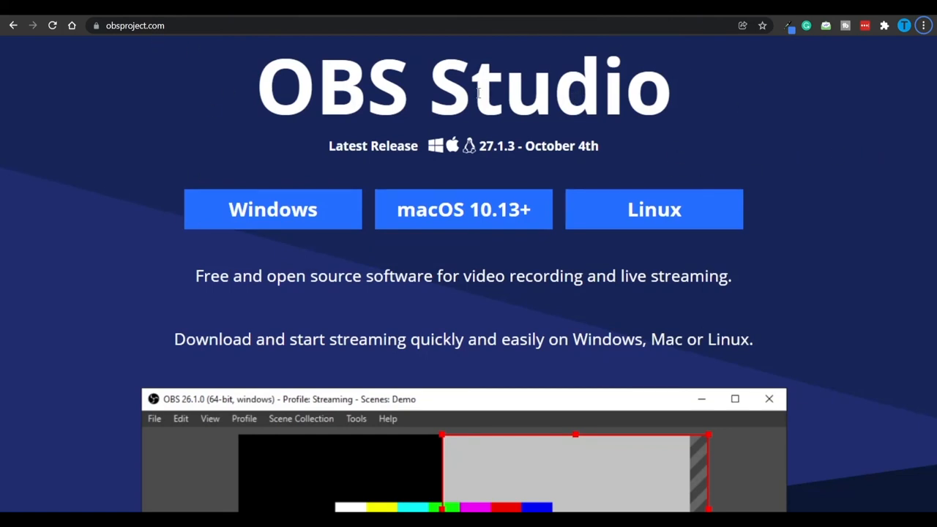
- Scroll down obsproject.com to the OBS interface screenshot
scroll(down, 3)
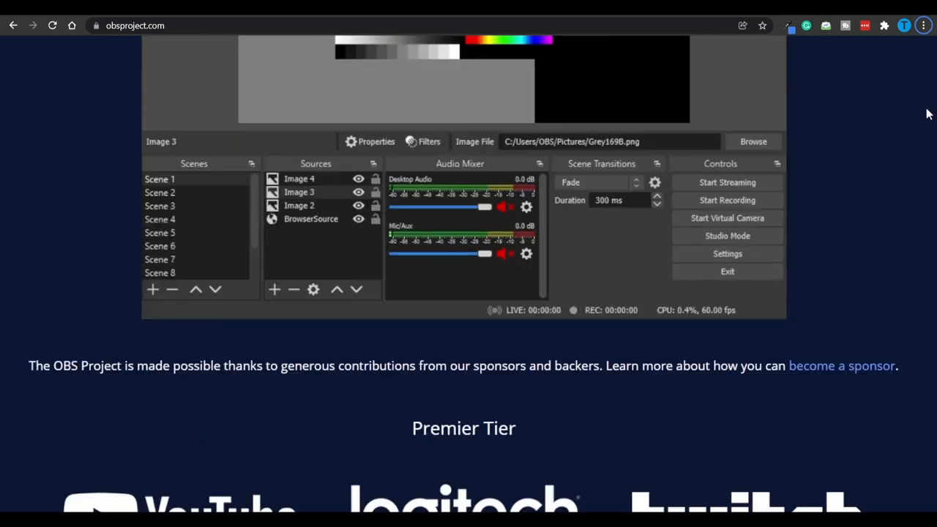
scroll(down, 3)
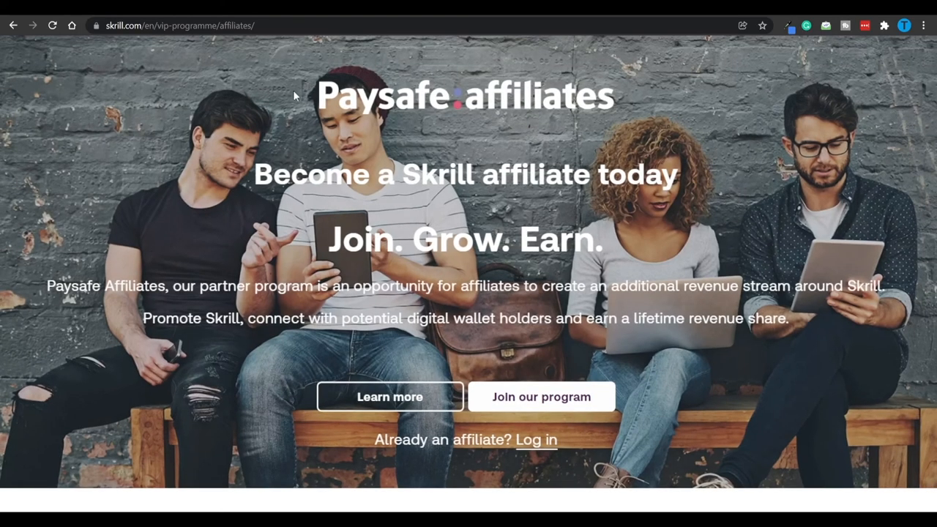
mouse_move(166, 73)
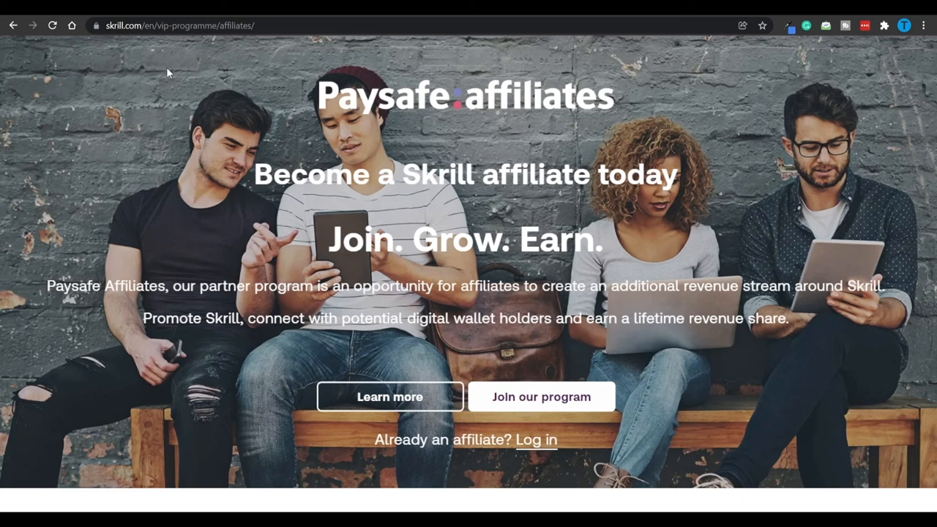
- Scroll the Skrill Paysafe affiliates page to its footer and back to 'Join. Grow. Earn.'
scroll(down, 3)
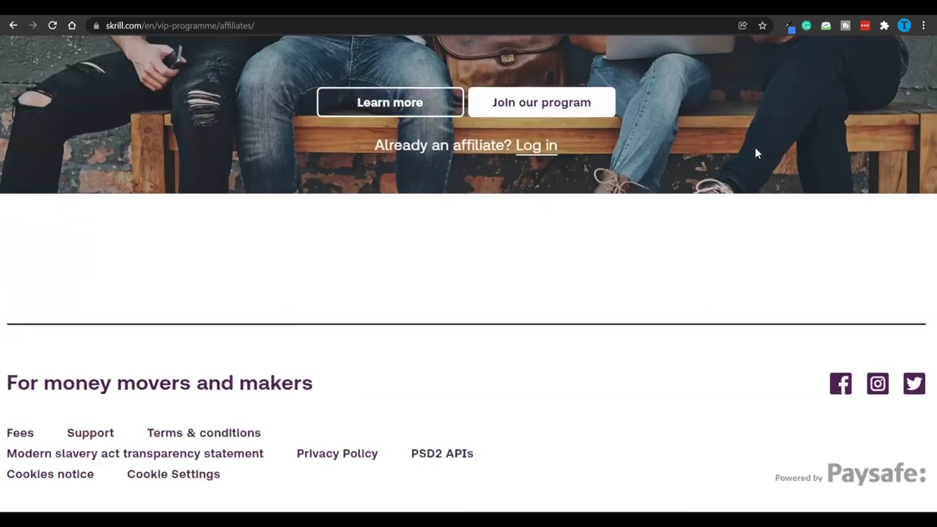
scroll(up, 3)
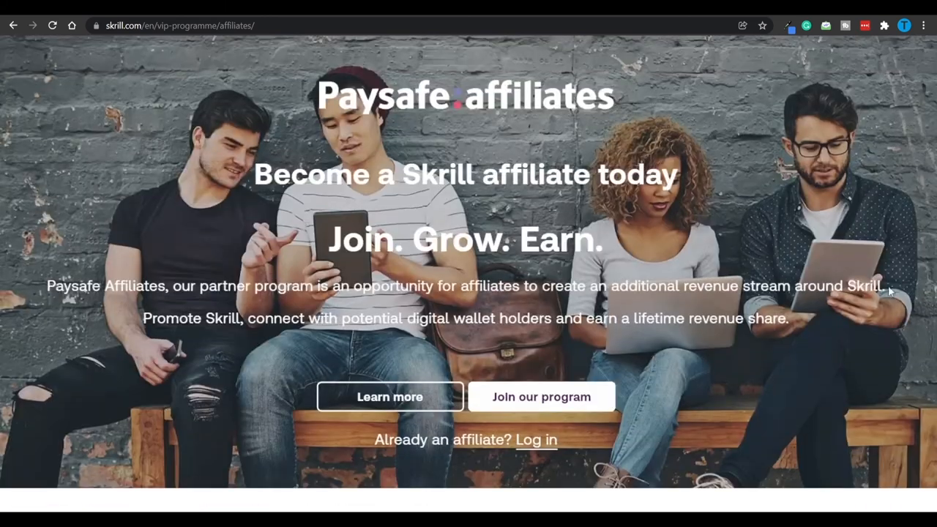
mouse_move(904, 251)
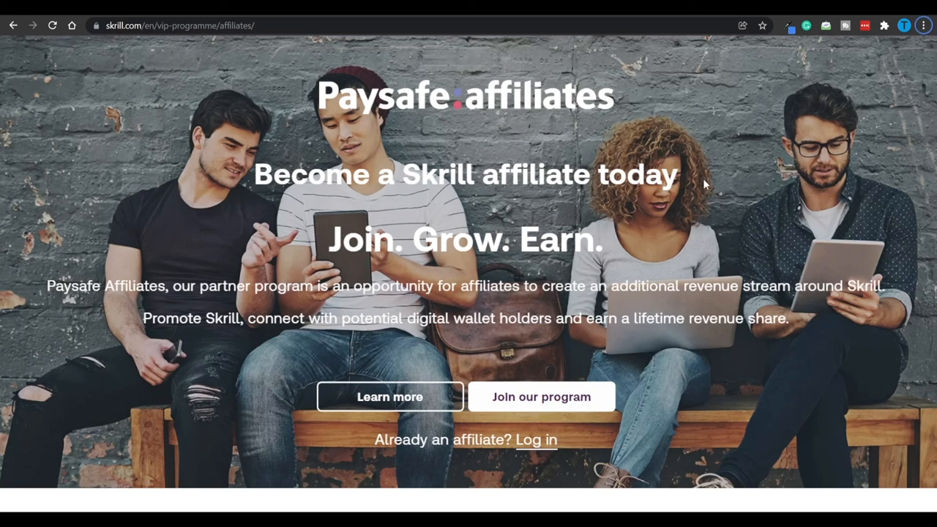
mouse_move(884, 236)
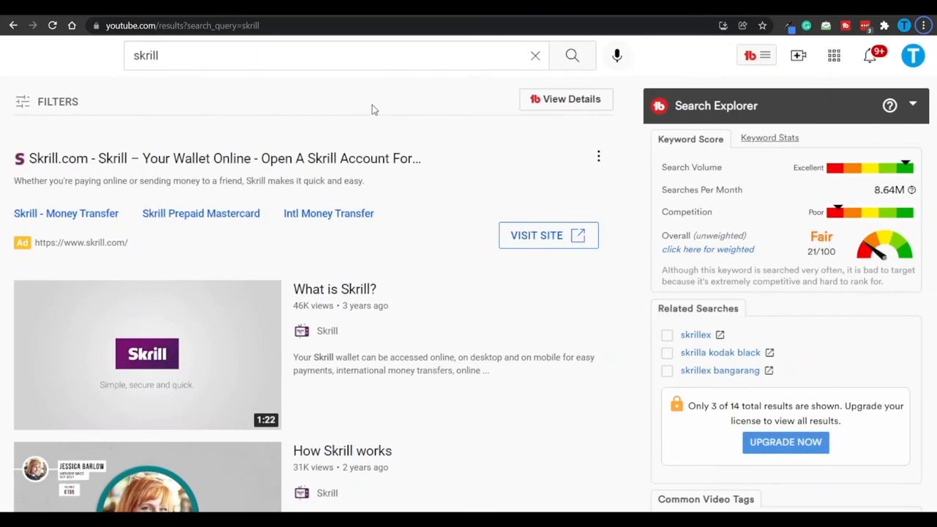
mouse_move(837, 106)
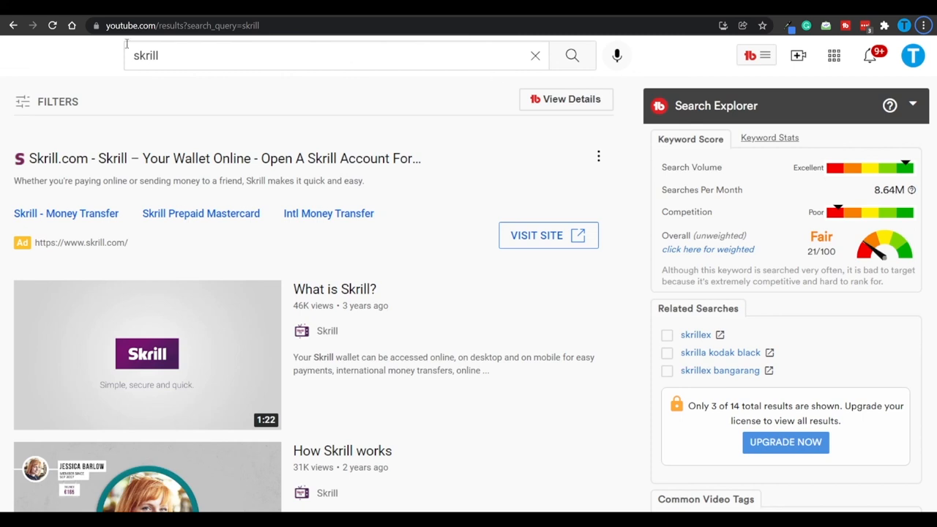
mouse_move(814, 167)
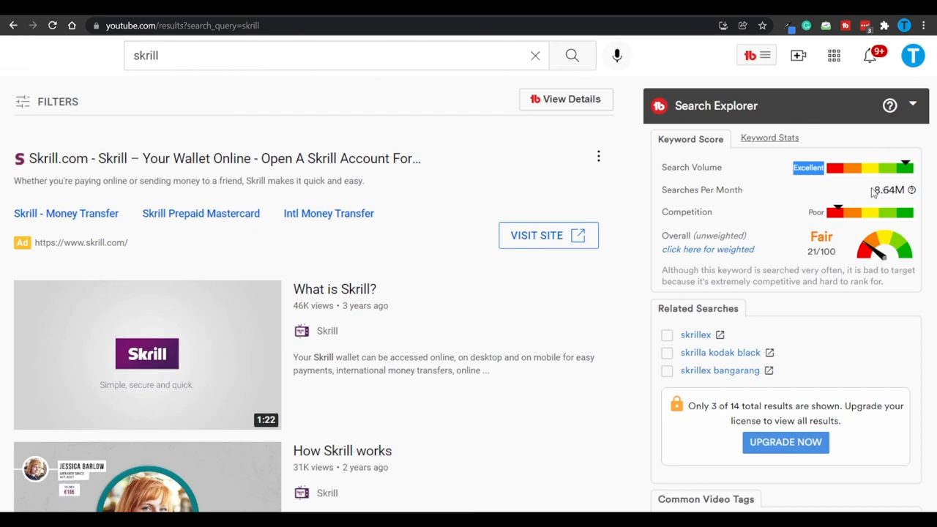
scroll(down, 3)
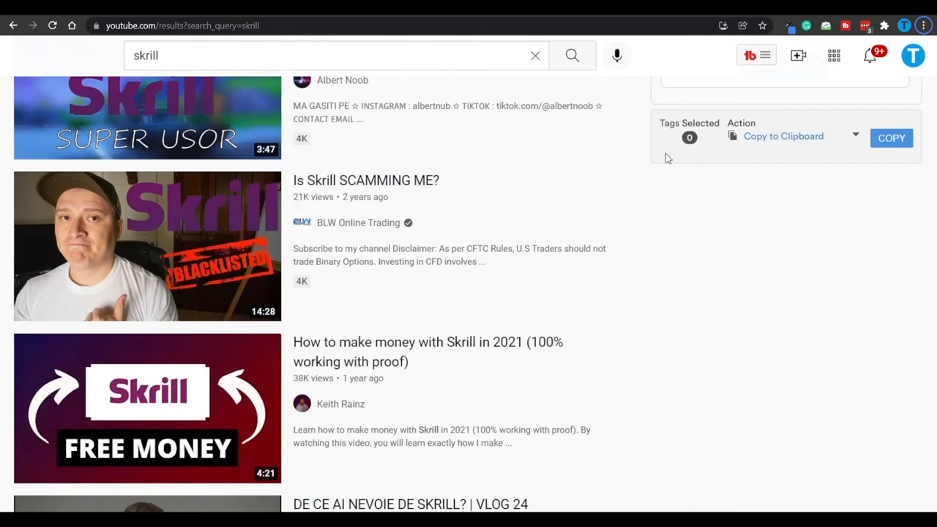
- Scroll down through the skrill search results past the MasterCard withdrawal tutorial
scroll(down, 3)
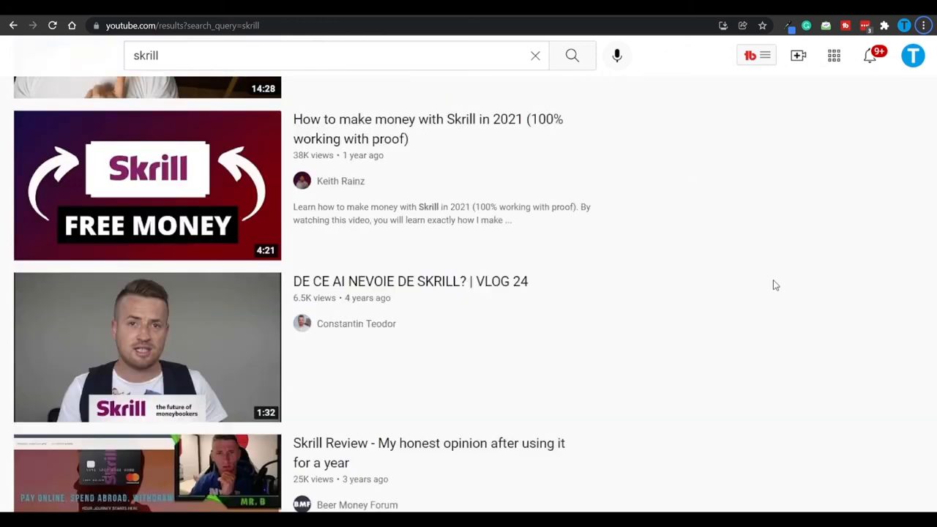
scroll(down, 3)
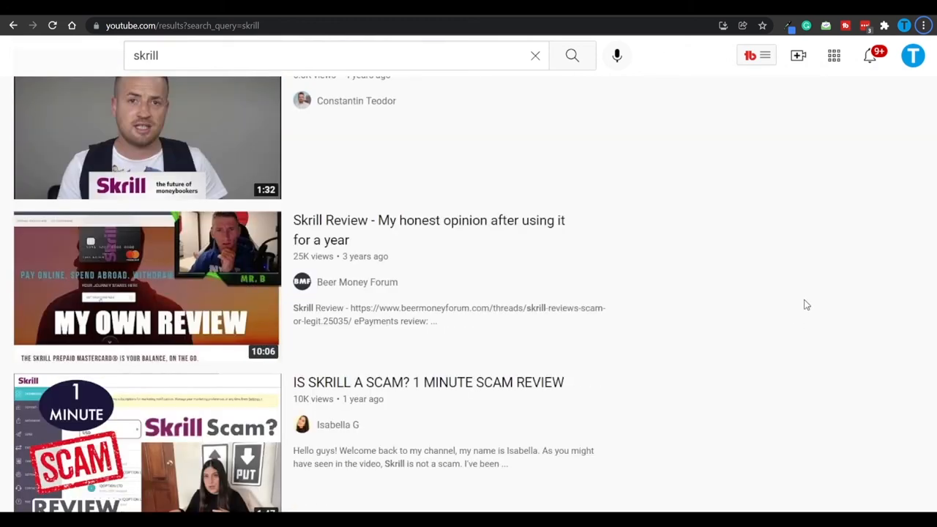
scroll(down, 3)
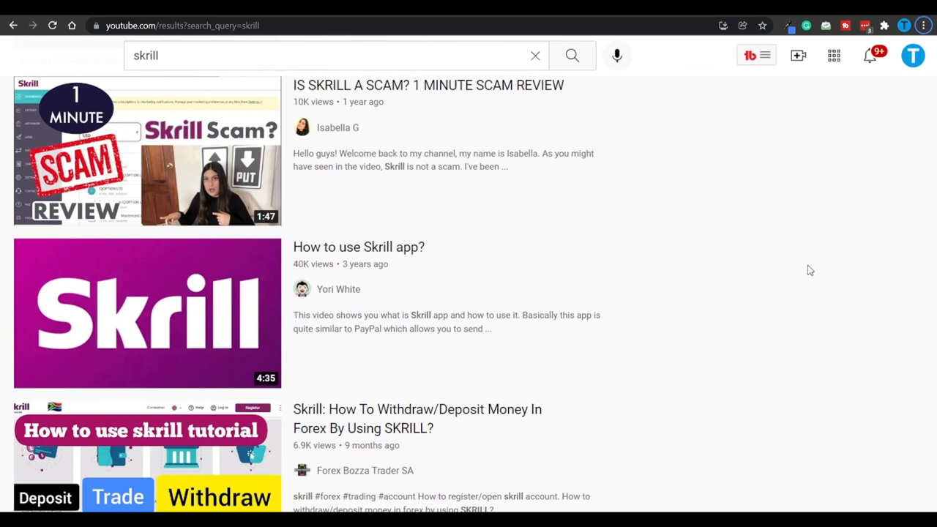
scroll(down, 3)
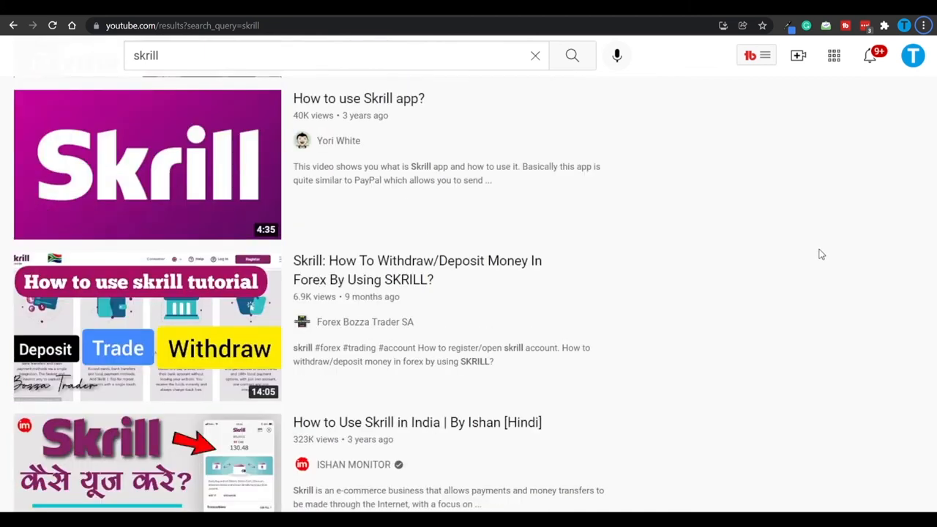
scroll(down, 3)
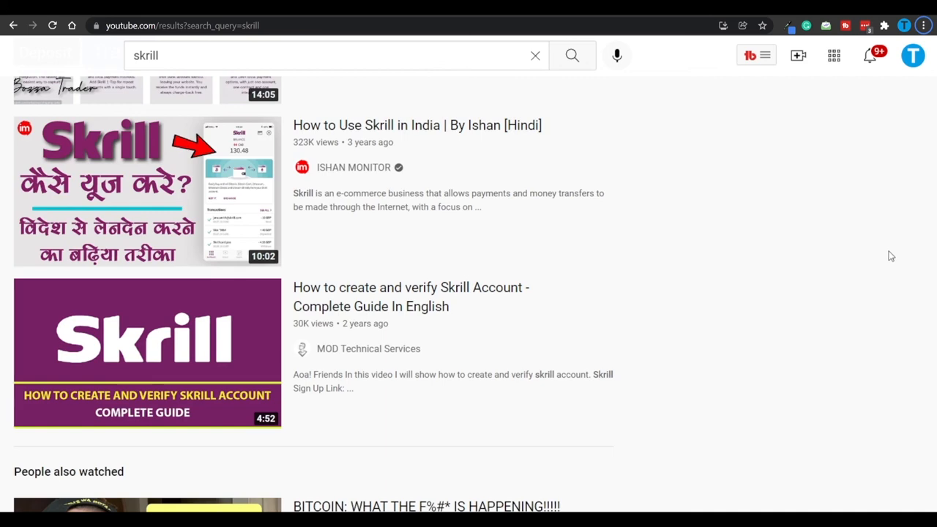
scroll(down, 3)
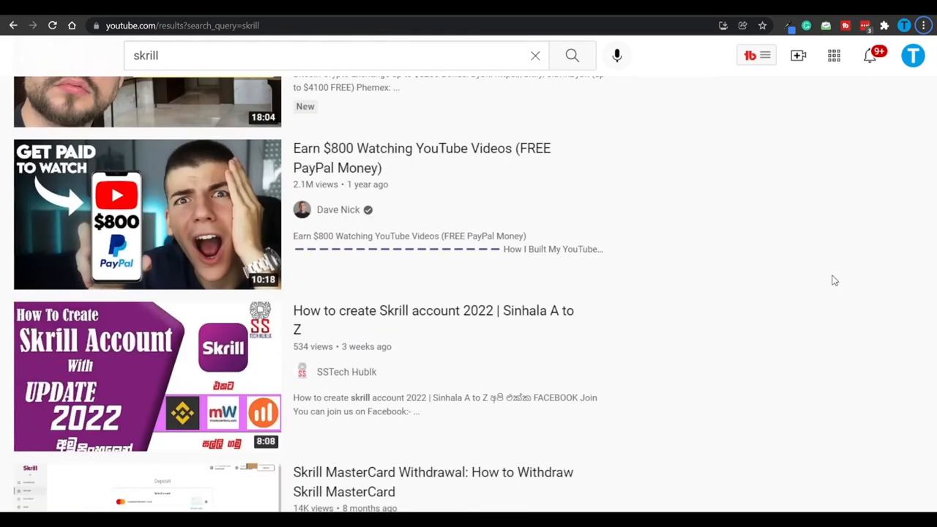
mouse_move(843, 275)
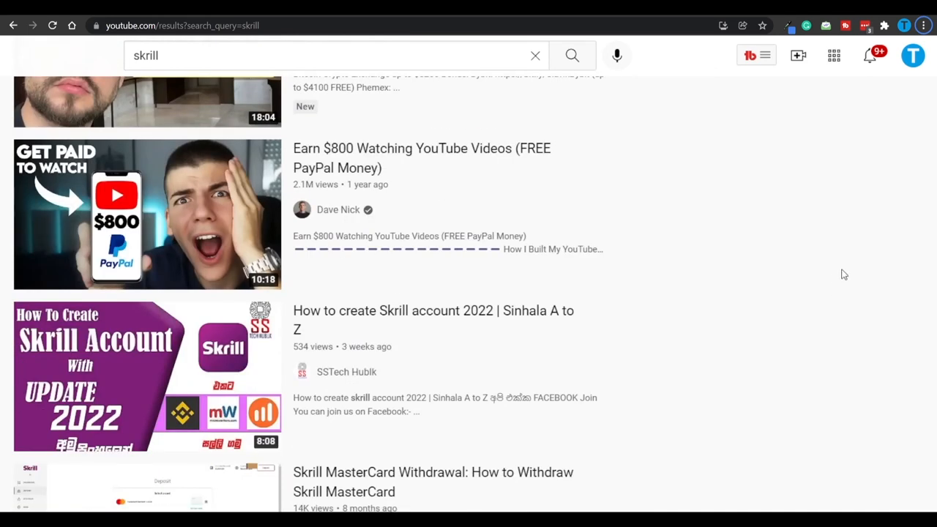
- Maximize the window to reveal the YouTube sidebar and continue down to the 'Going Up' video
click(22, 55)
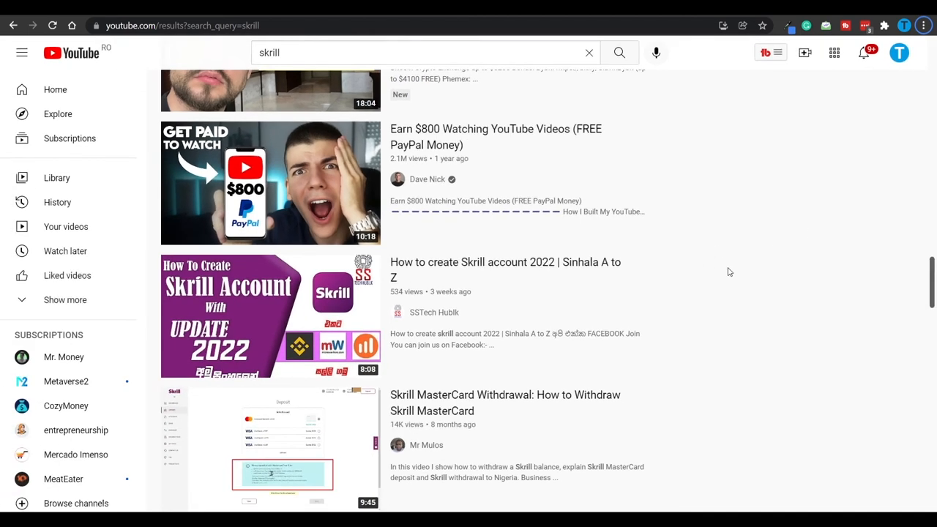
scroll(down, 3)
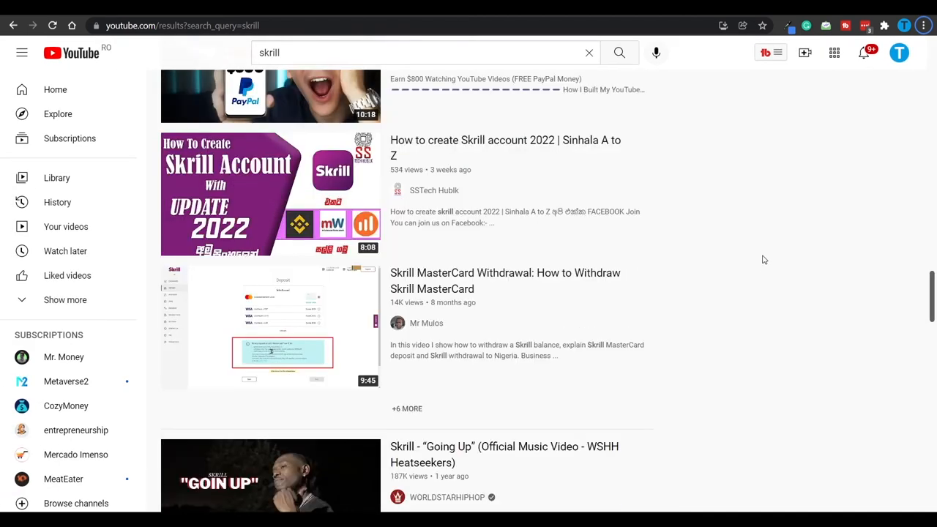